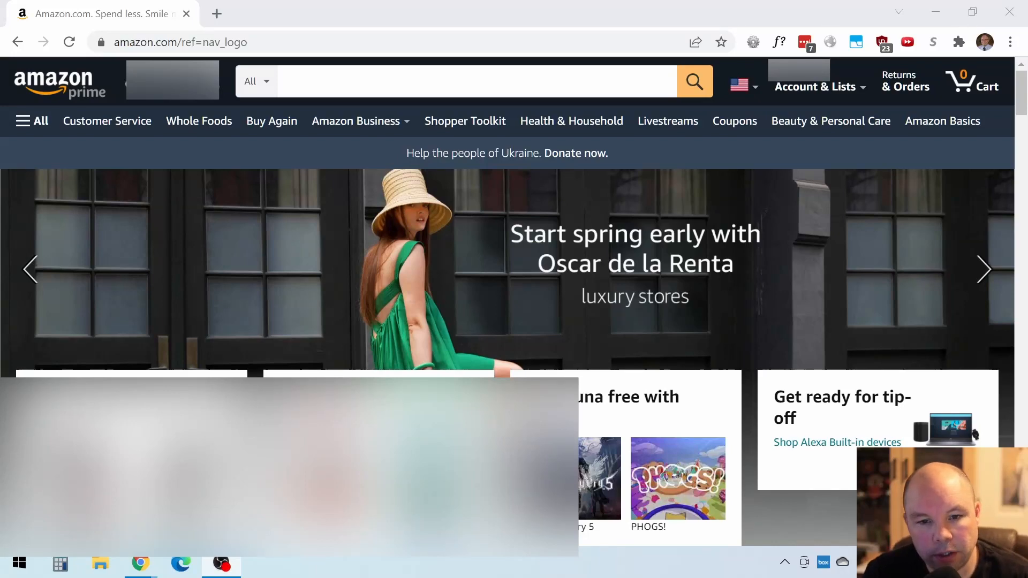
Step: Reach the Your Account page via Account & Lists and scroll to Digital content and devices
click(983, 269)
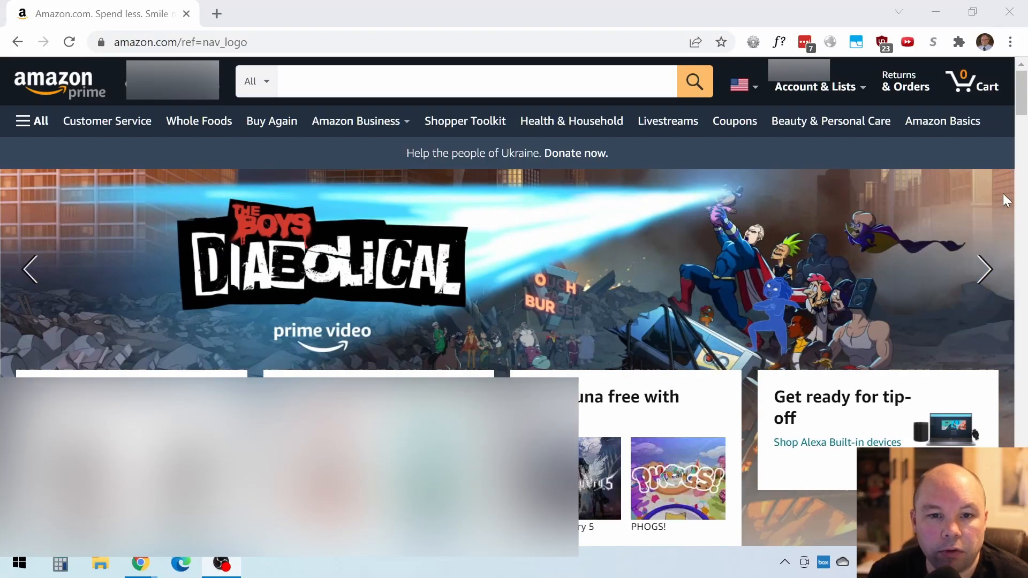
mouse_move(759, 155)
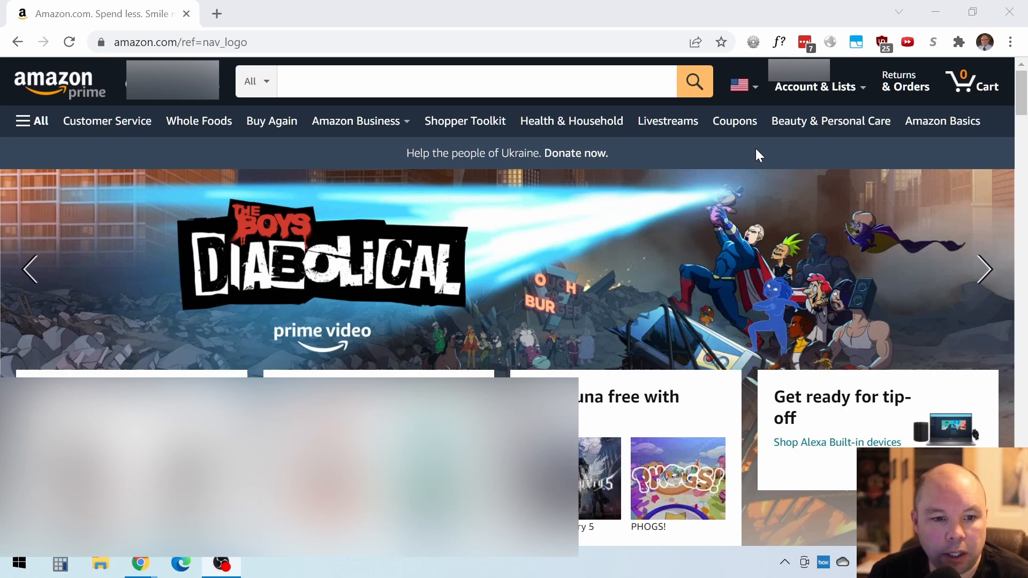
click(816, 85)
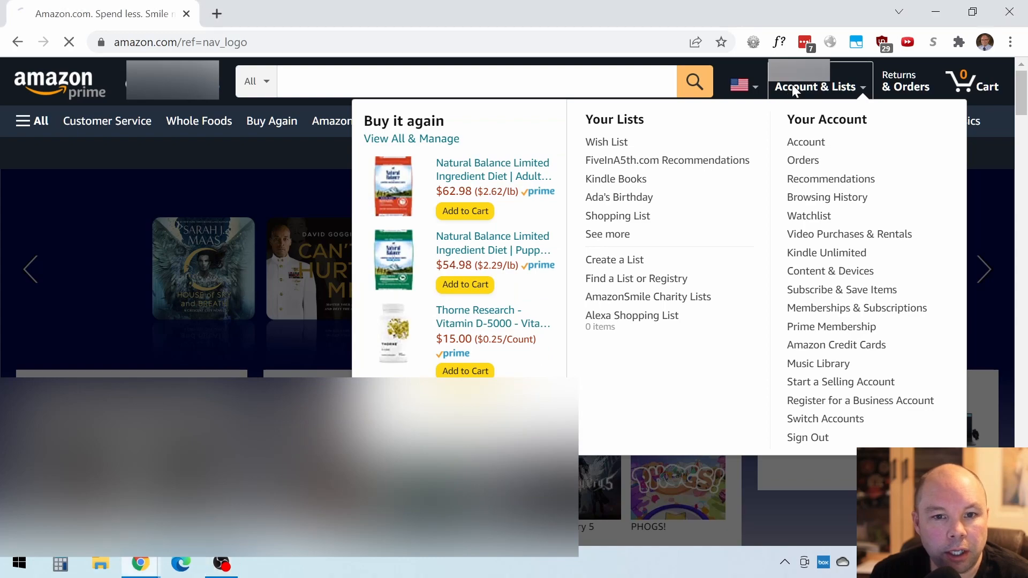
click(805, 141)
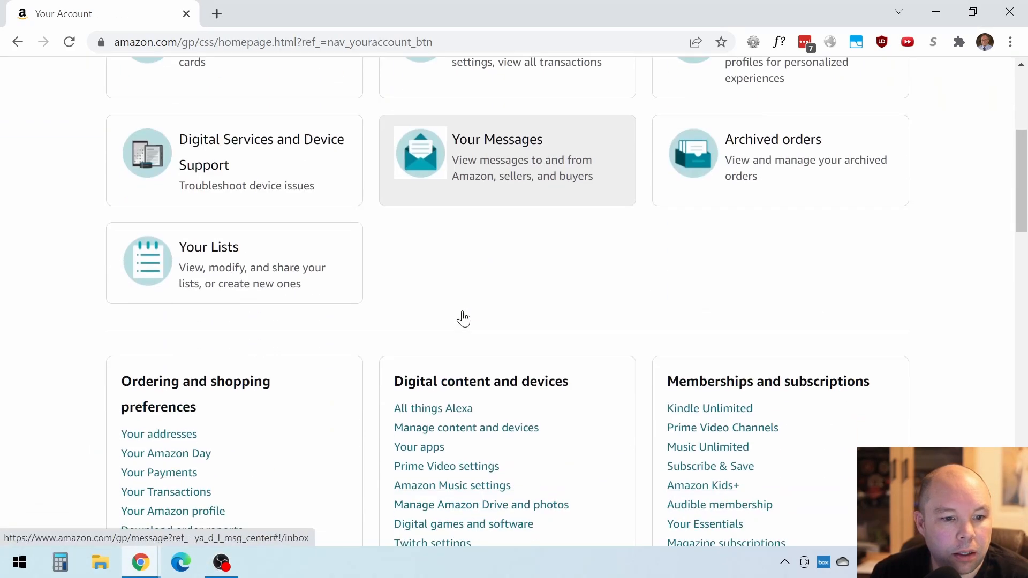
scroll(down, 3)
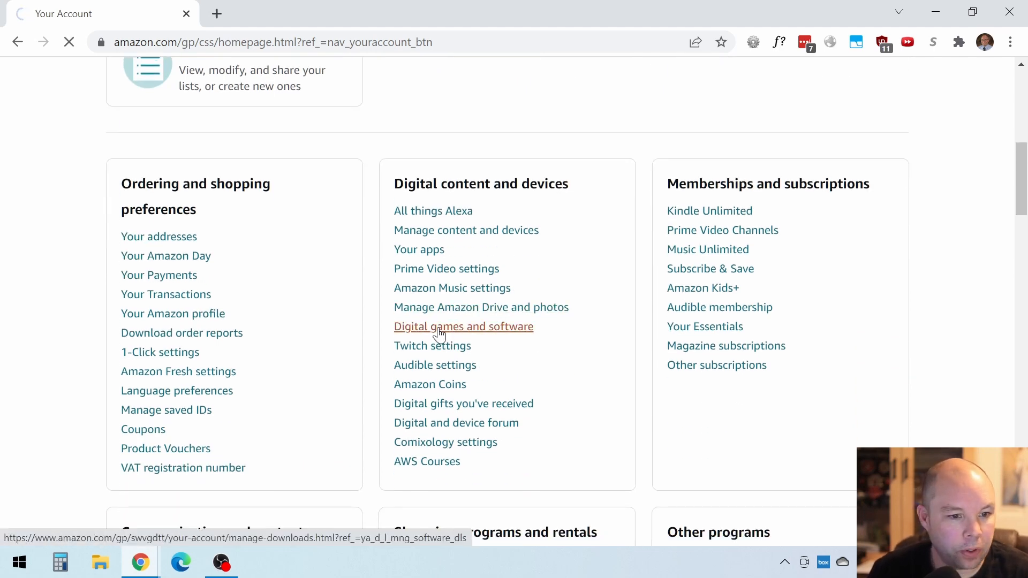
Step: Copy the TurboTax Home & Business 2021 license number from Your Digital Items
click(463, 327)
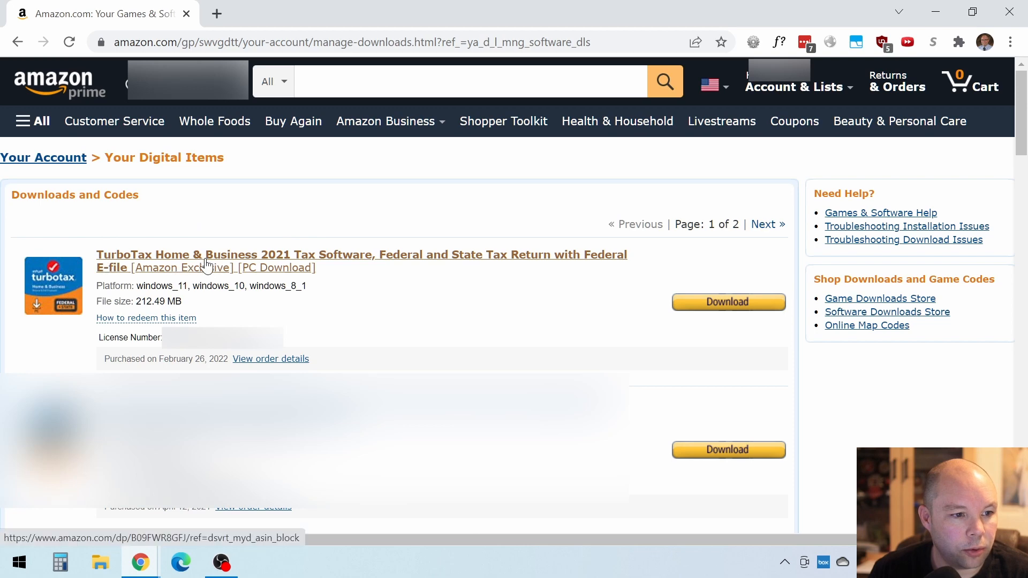
mouse_move(208, 353)
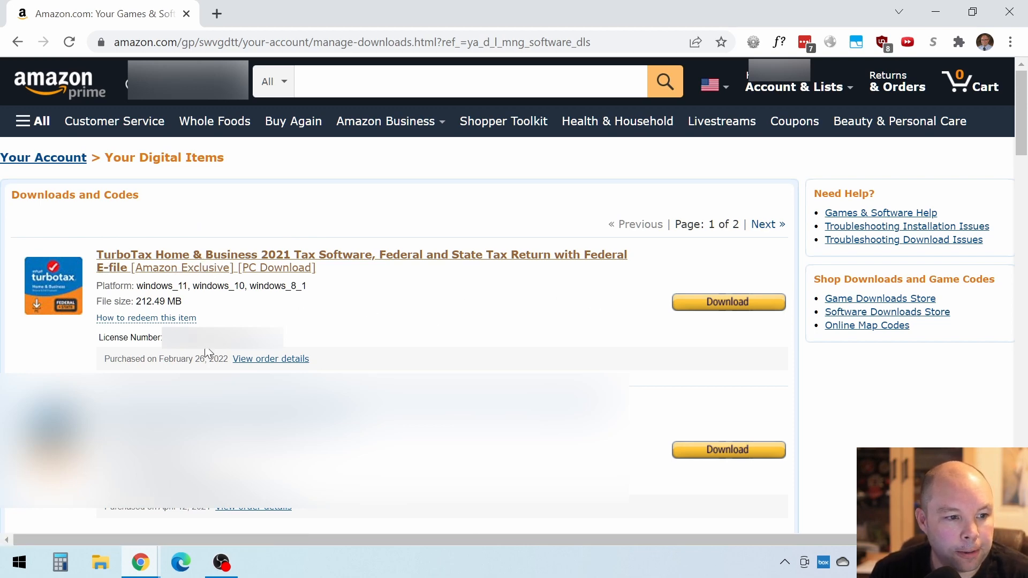
right_click(206, 352)
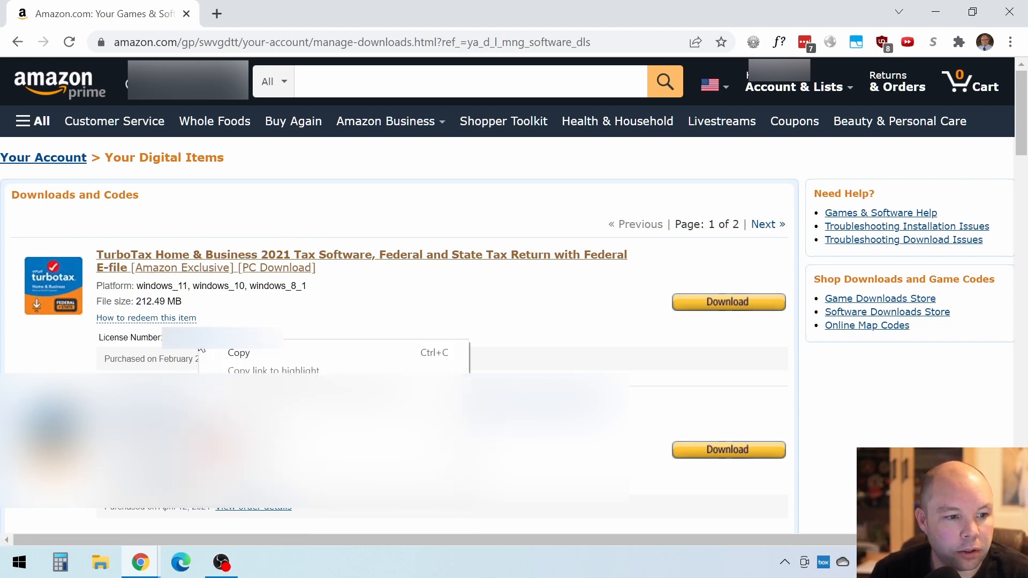
click(403, 302)
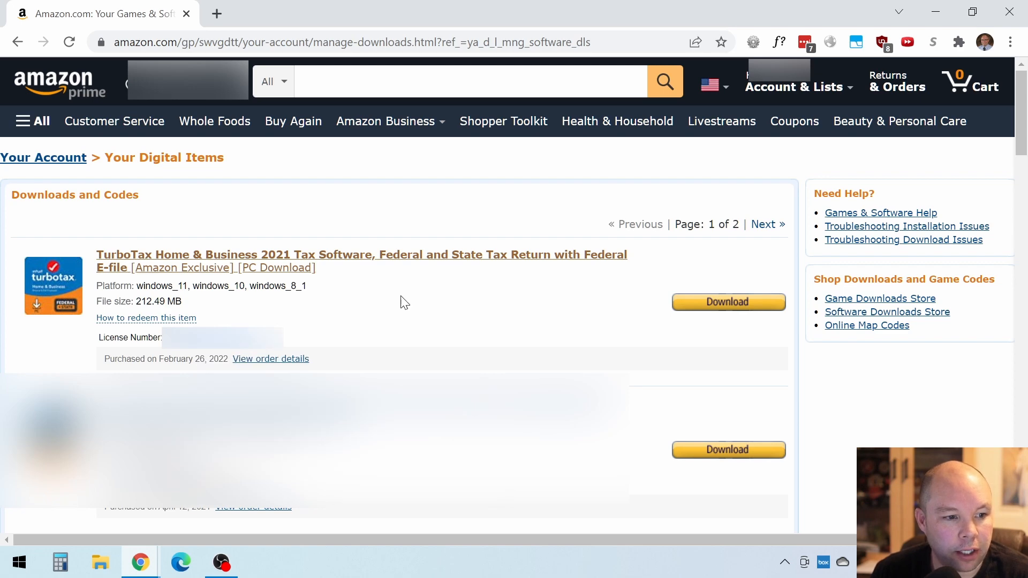
click(729, 302)
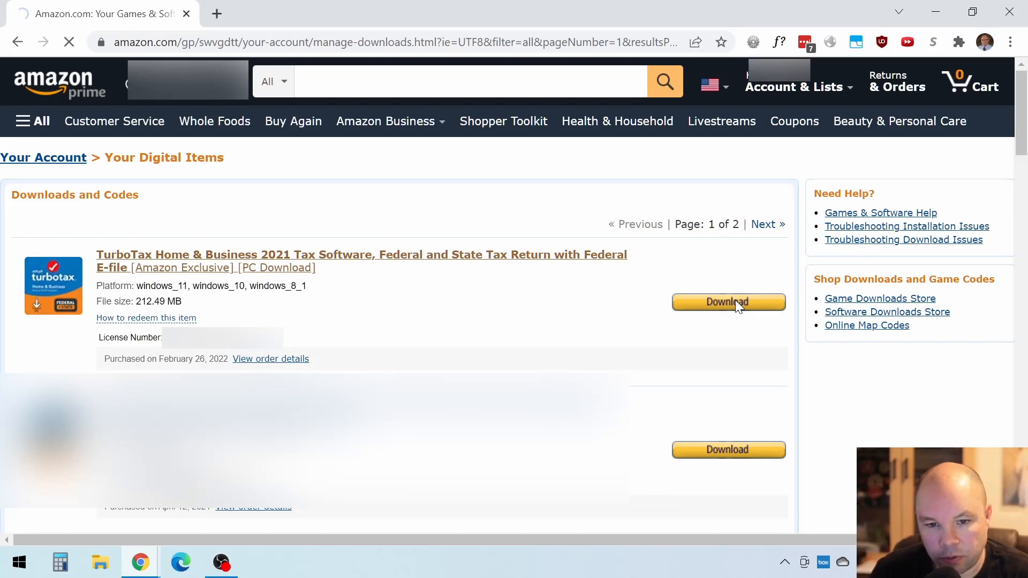
Step: Save the TurboTax Home & Business 2021 installer to Downloads and let it finish
click(728, 302)
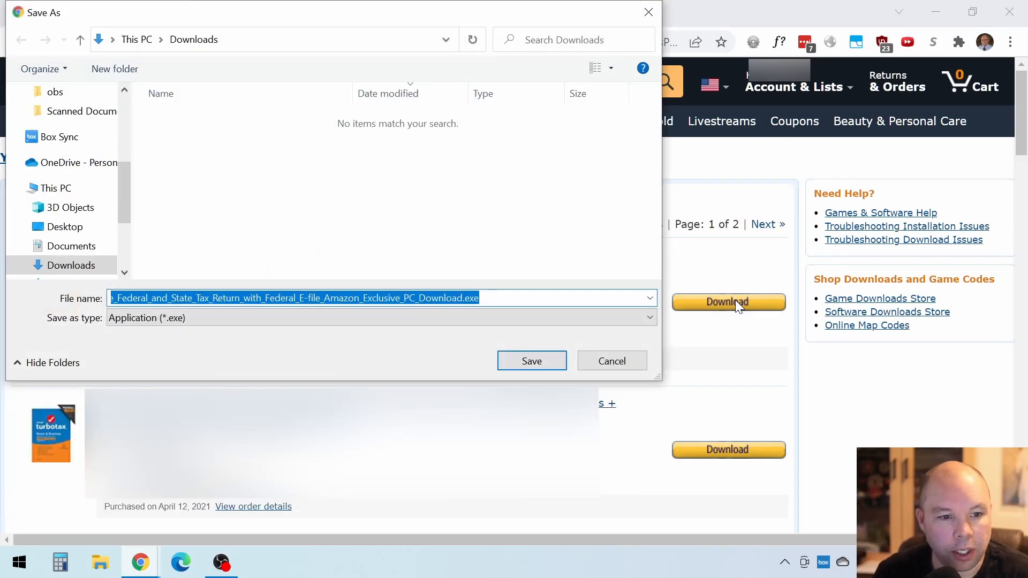
mouse_move(398, 343)
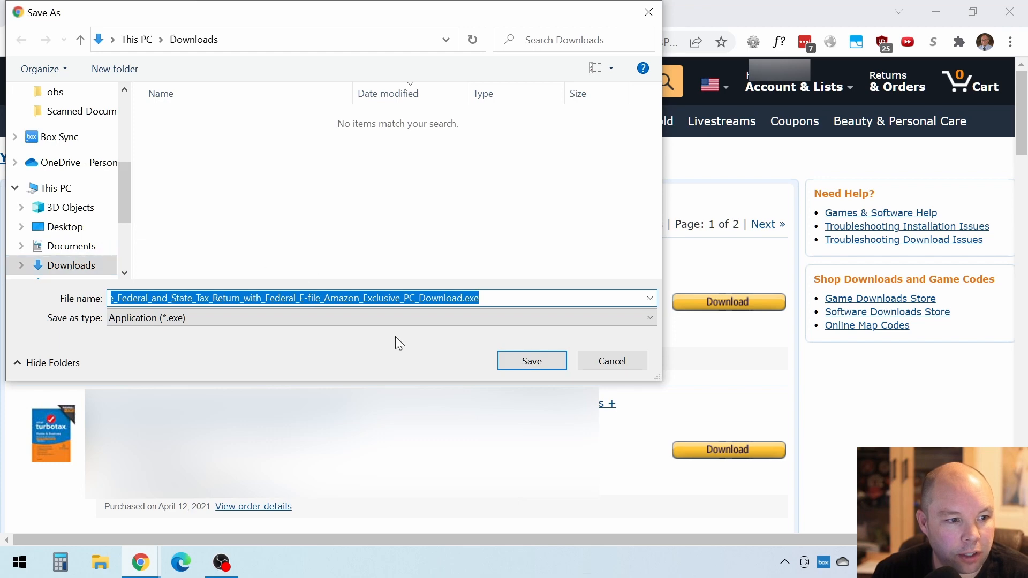
click(531, 361)
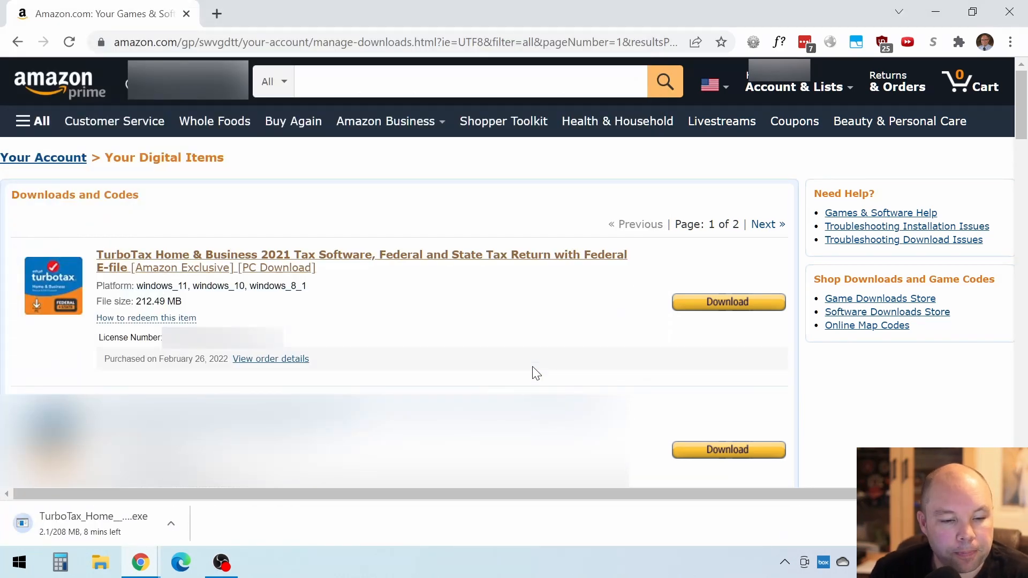
mouse_move(248, 492)
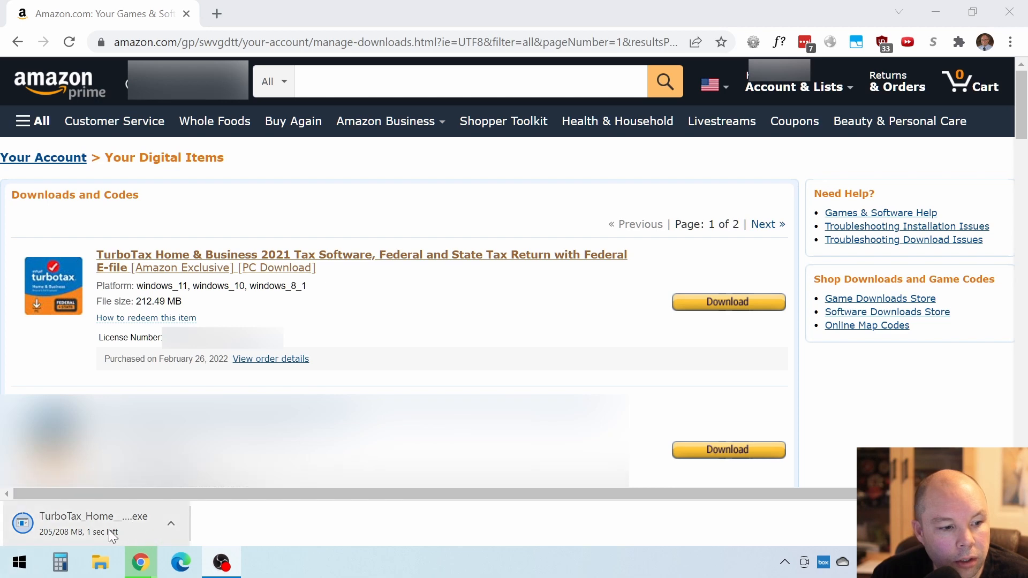
mouse_move(217, 538)
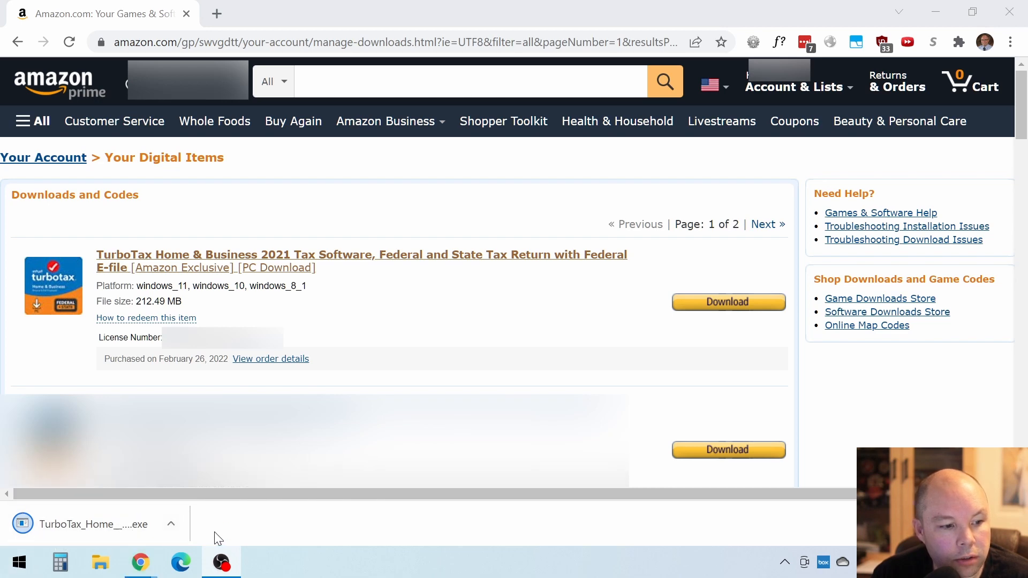
click(171, 523)
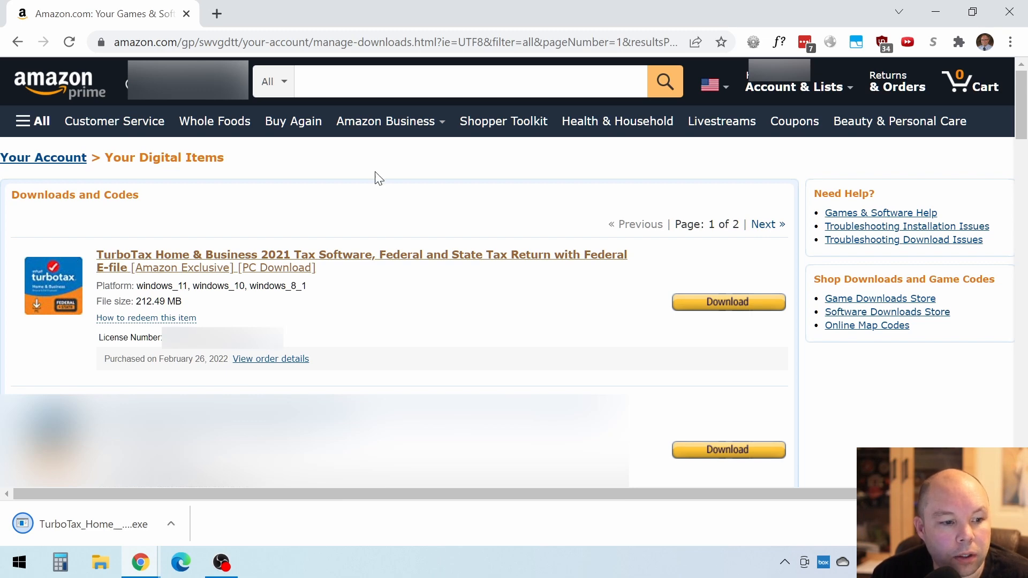
mouse_move(169, 549)
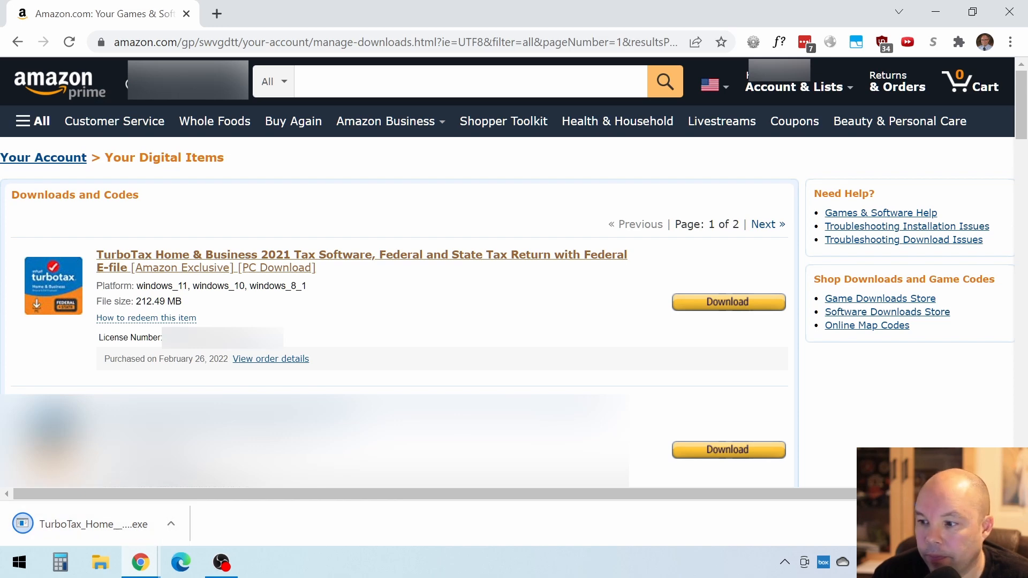
Step: Run TurboTax_Home_Business_2021 from the Downloads folder until its license agreement appears
click(100, 562)
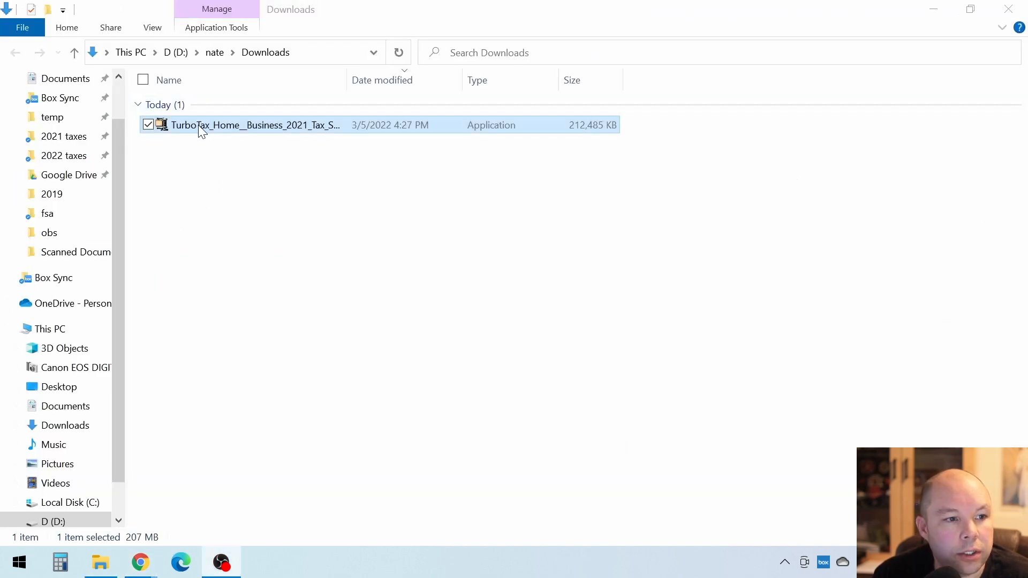
mouse_move(229, 133)
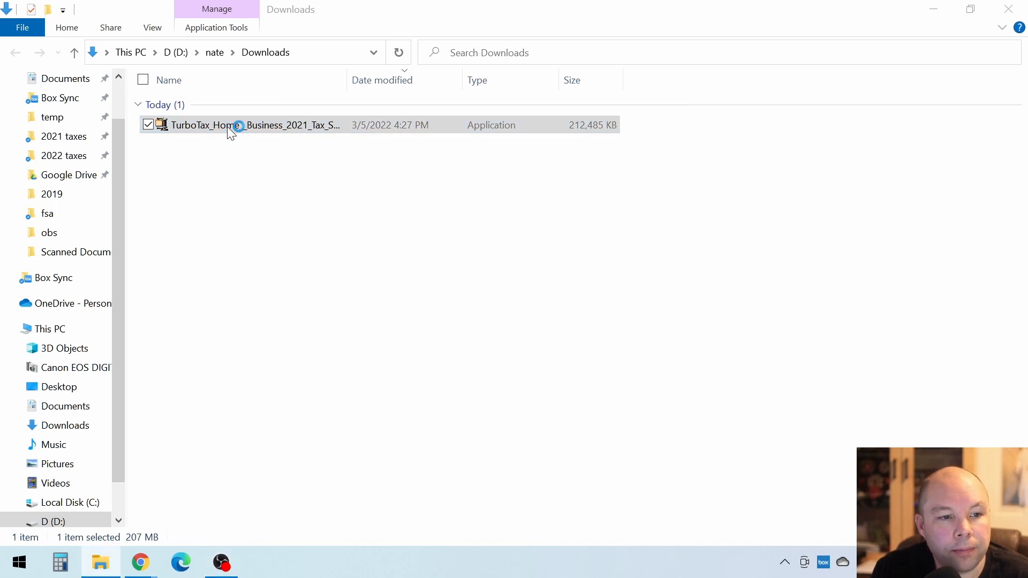
double_click(255, 125)
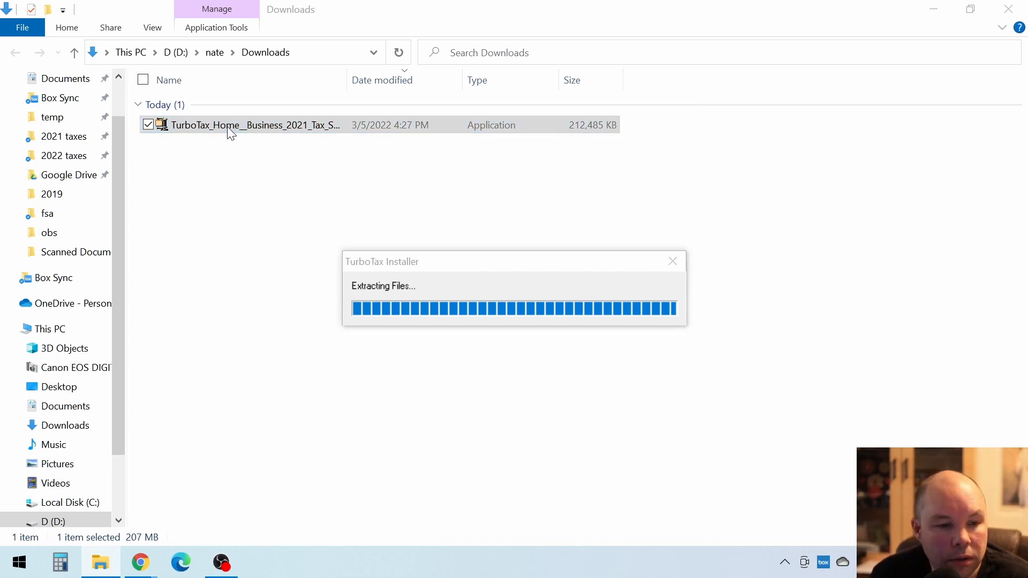
mouse_move(486, 410)
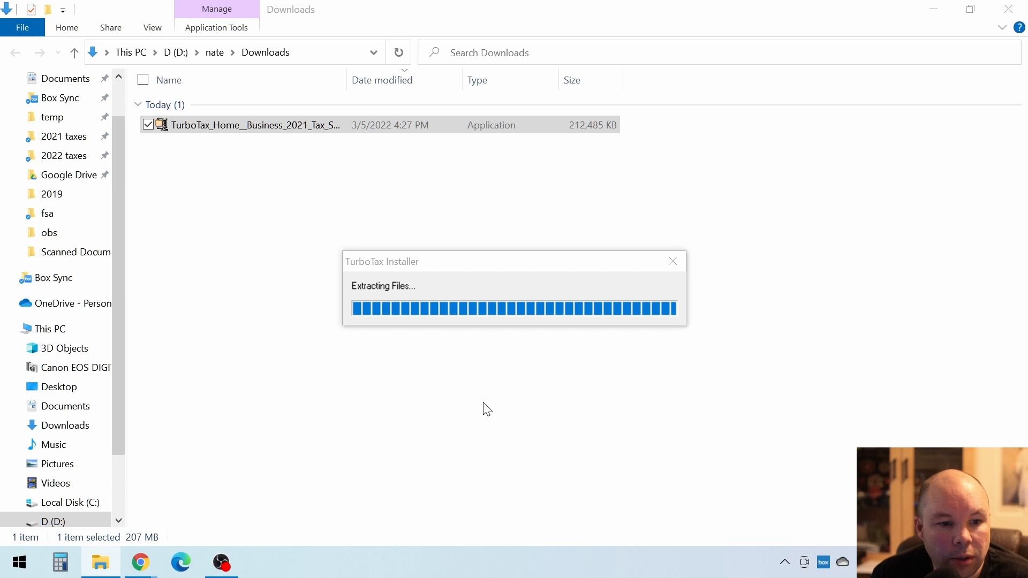
mouse_move(454, 312)
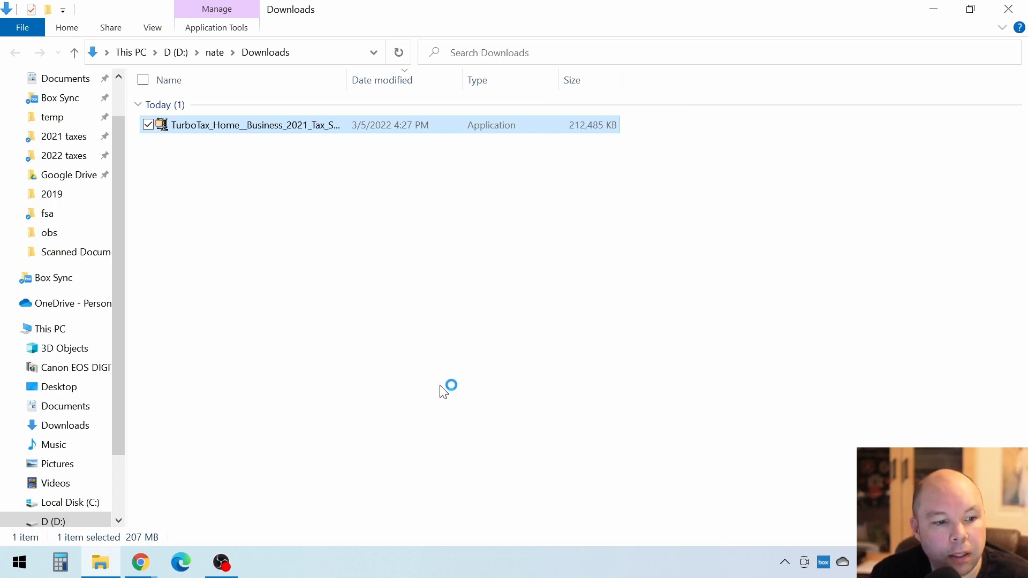
double_click(255, 125)
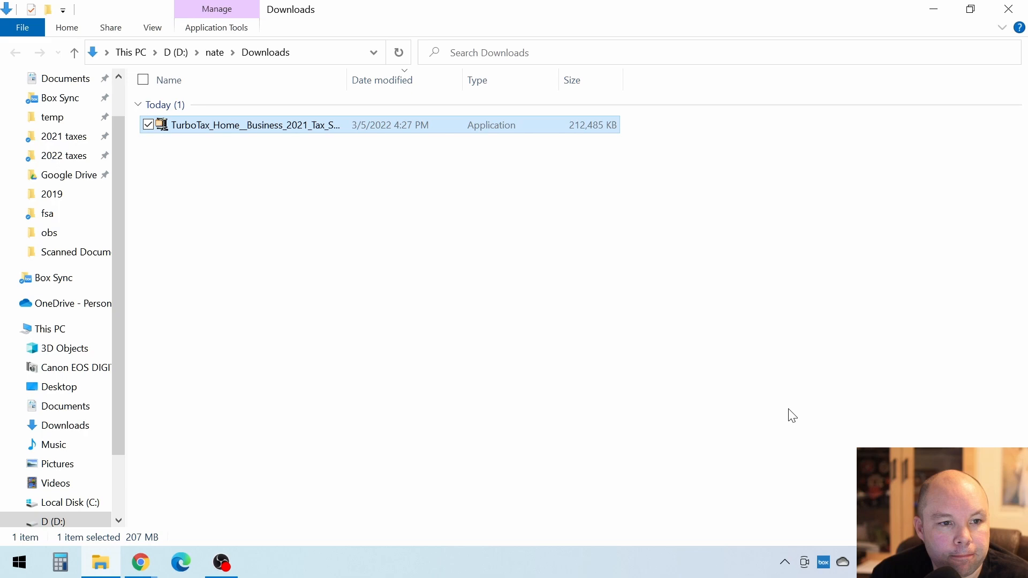
double_click(256, 124)
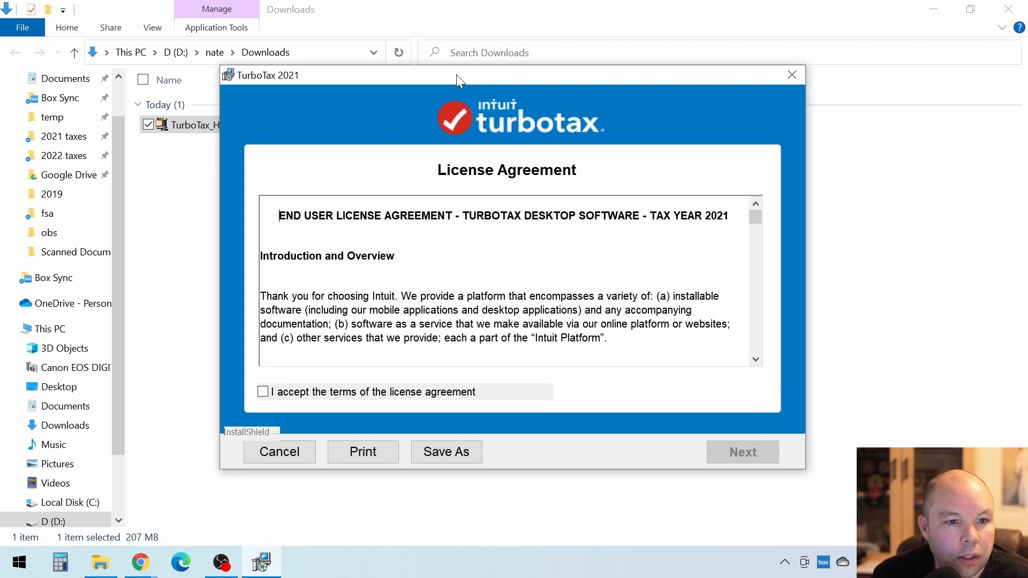
Step: Accept the license terms, opt out of 'Sure, count me in!' reports, and install TurboTax
drag(459, 74, 459, 42)
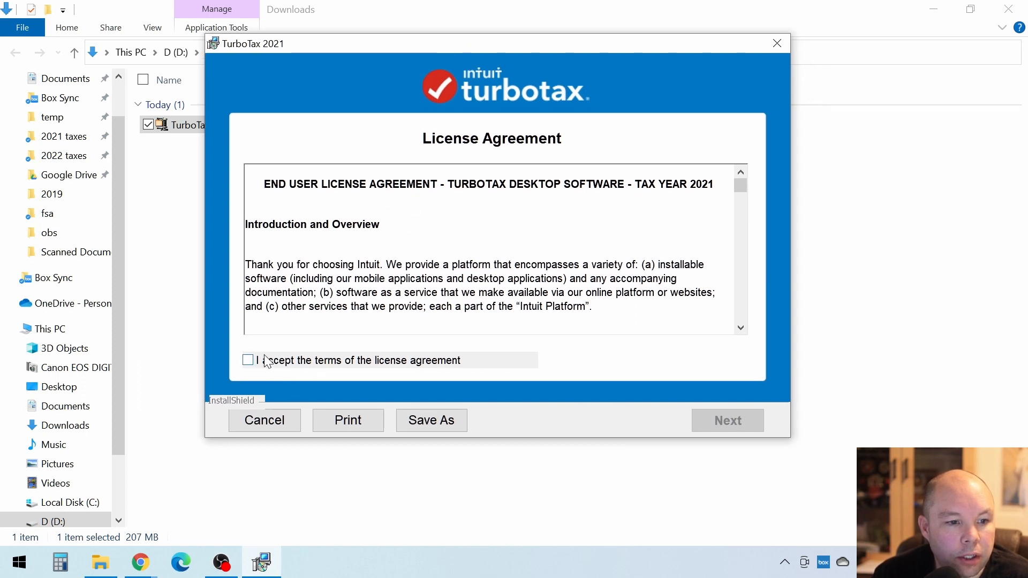
click(247, 360)
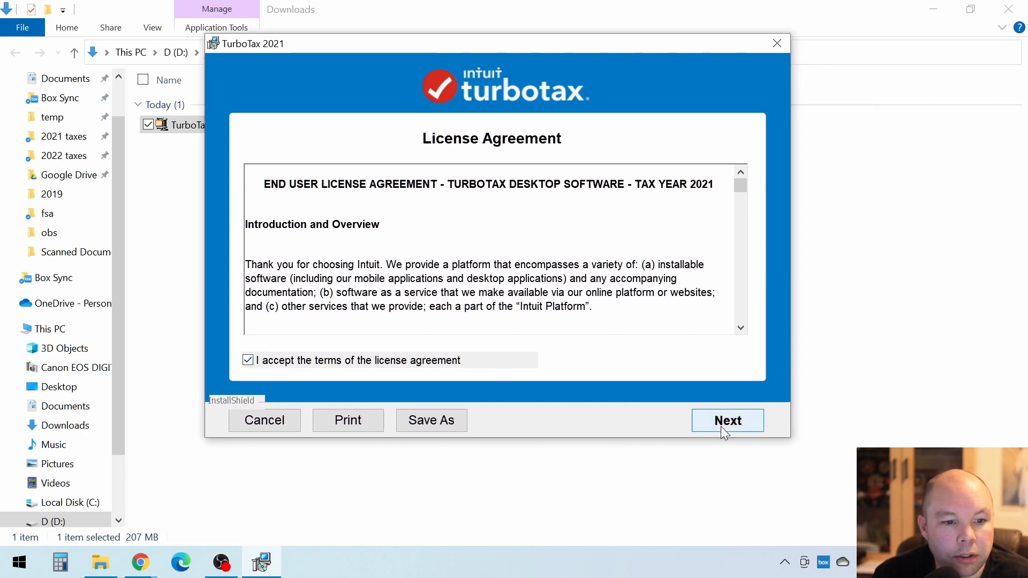
click(726, 420)
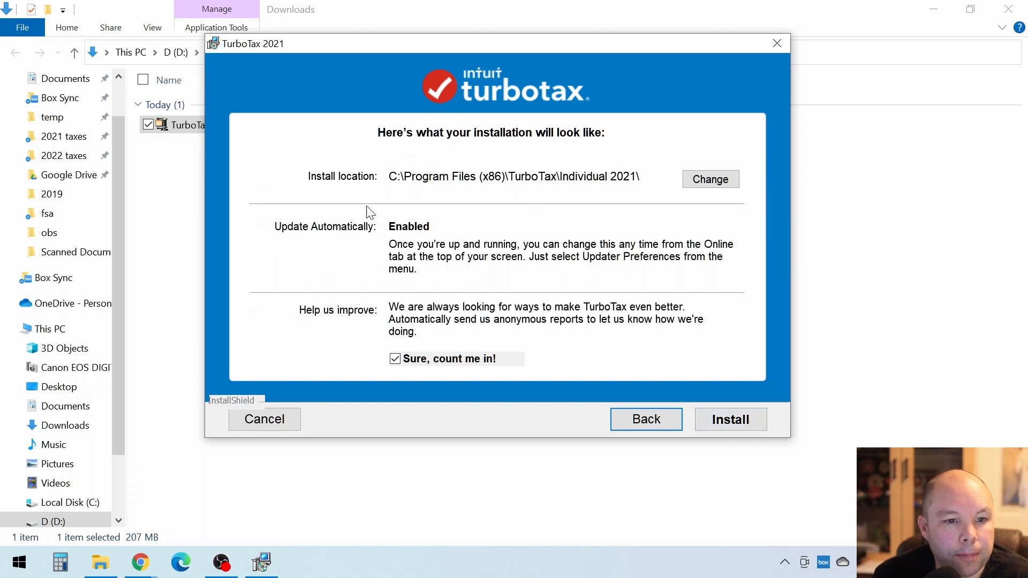
mouse_move(431, 188)
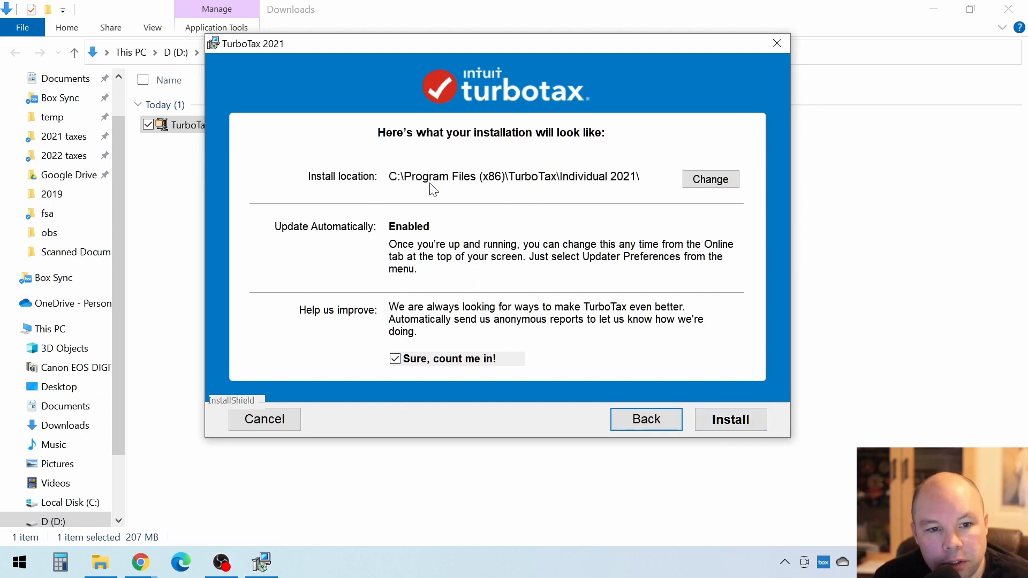
mouse_move(401, 235)
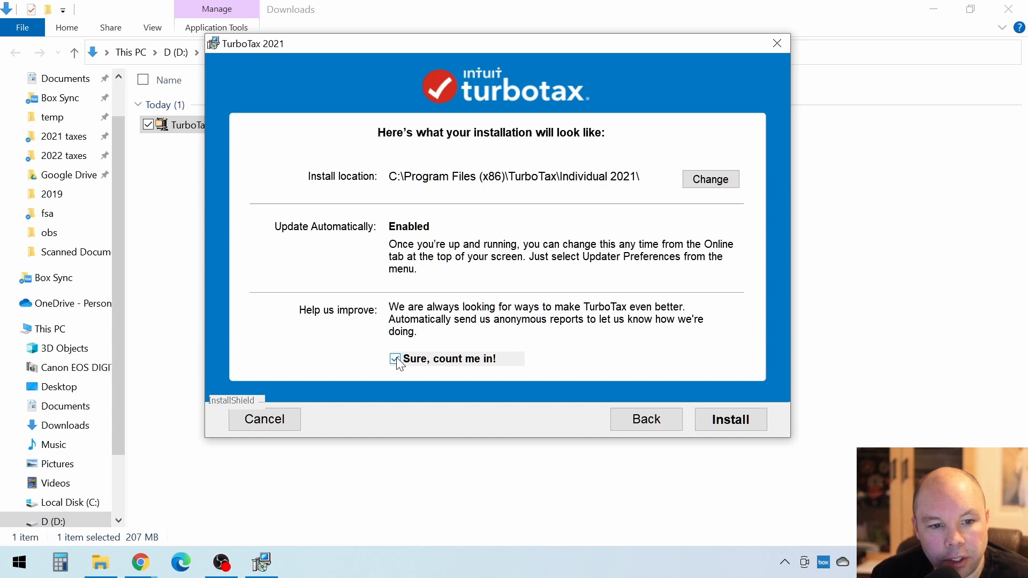
click(731, 418)
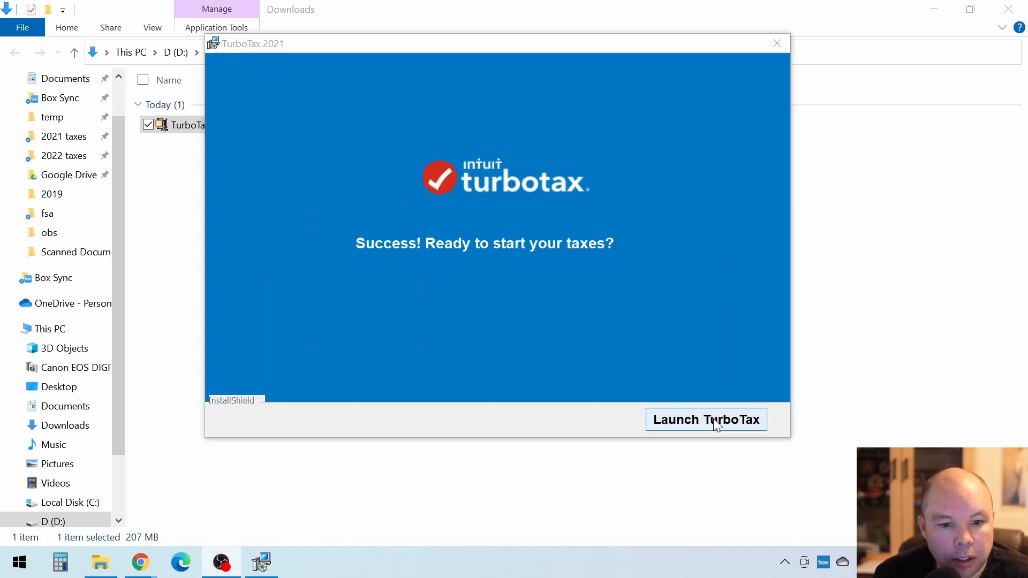
click(706, 420)
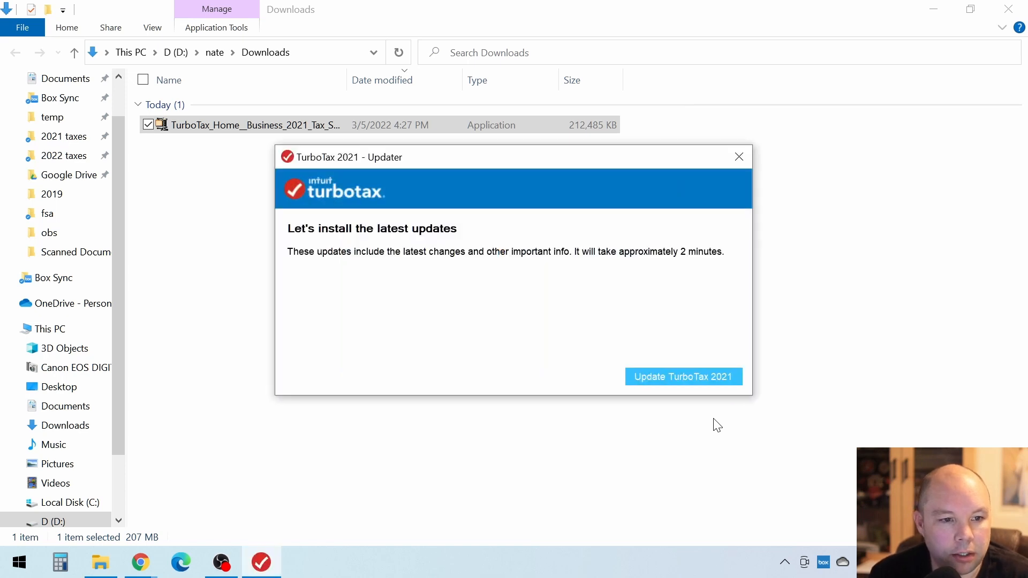
mouse_move(683, 396)
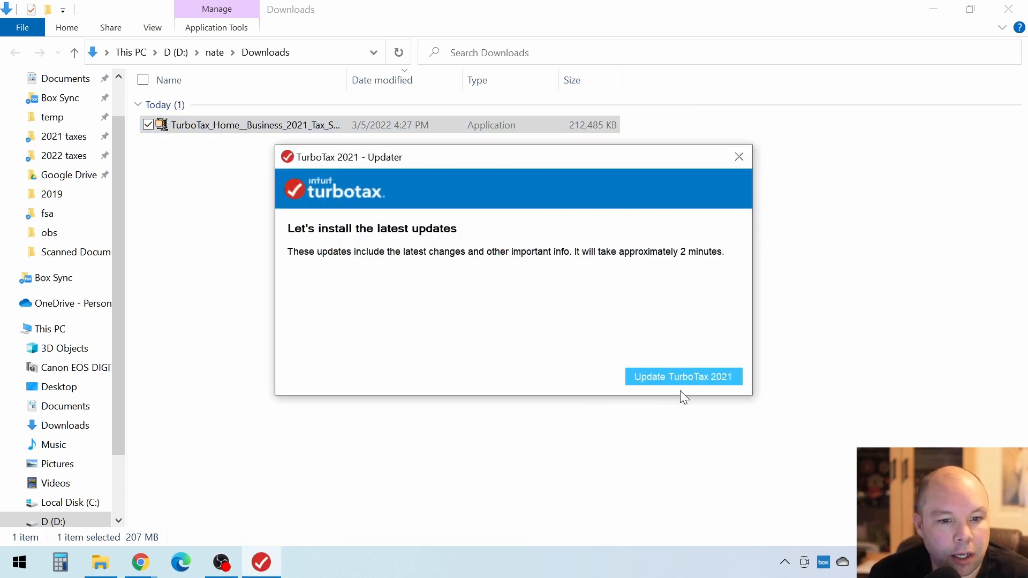
mouse_move(683, 376)
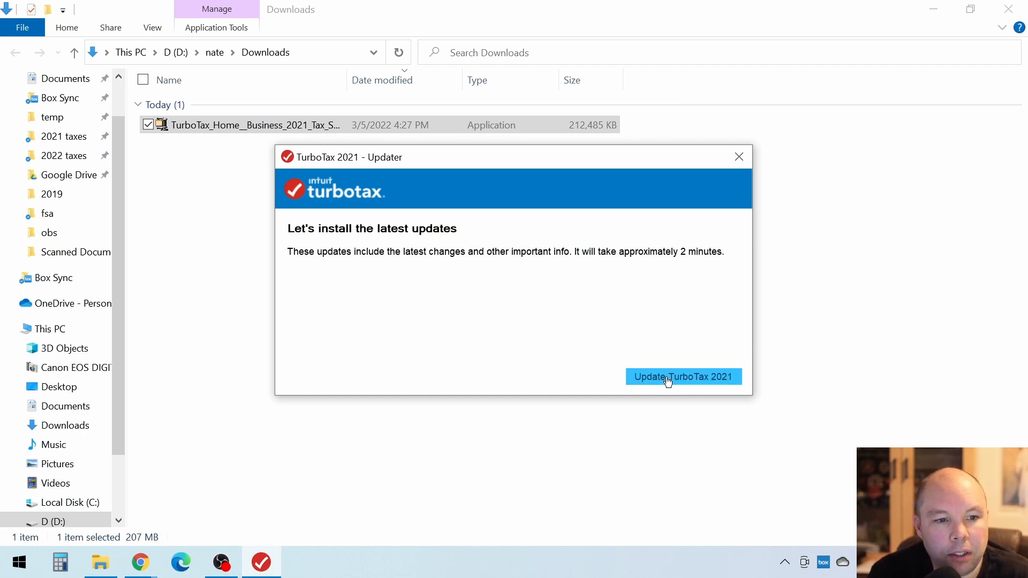
Step: Run Update TurboTax 2021 to install the latest program and state updates
click(683, 376)
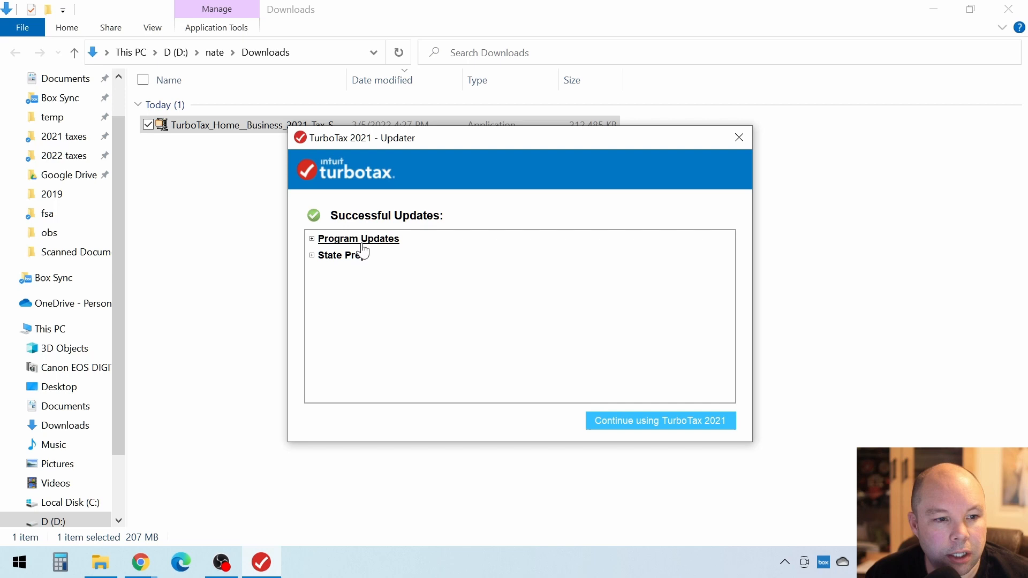
mouse_move(659, 425)
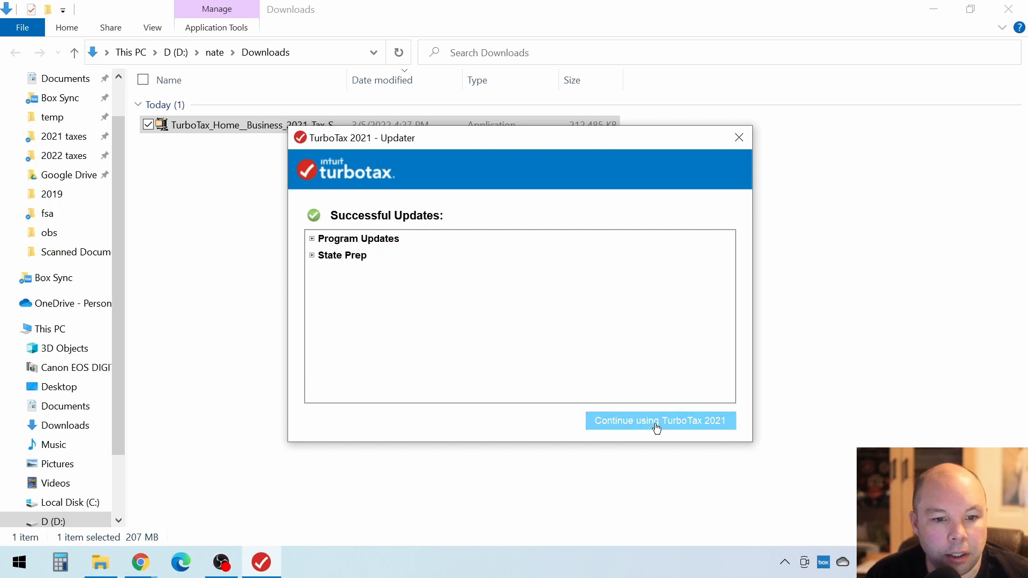
Step: Continue using TurboTax 2021 after the successful updates and bring it back up
click(660, 420)
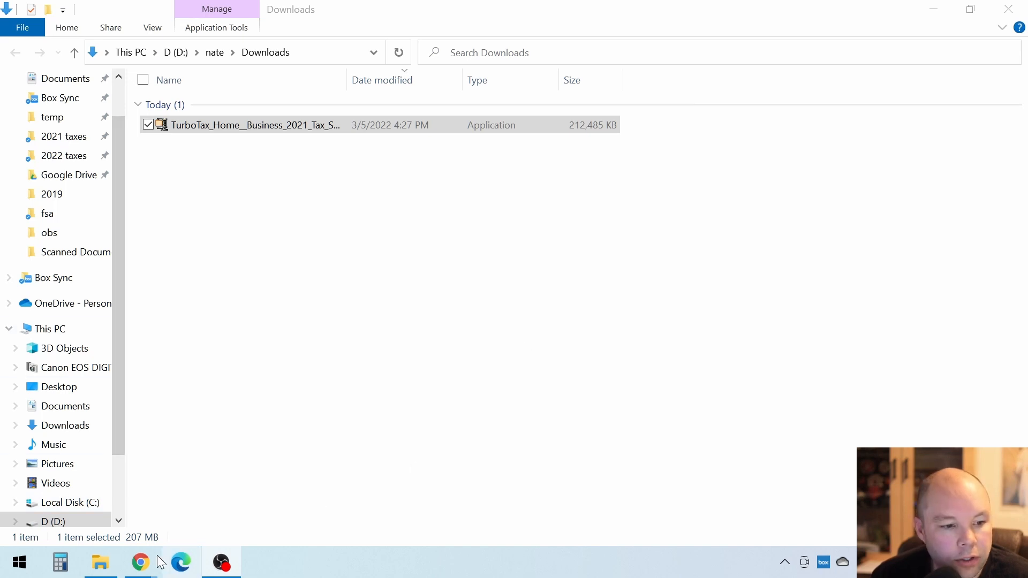
click(18, 562)
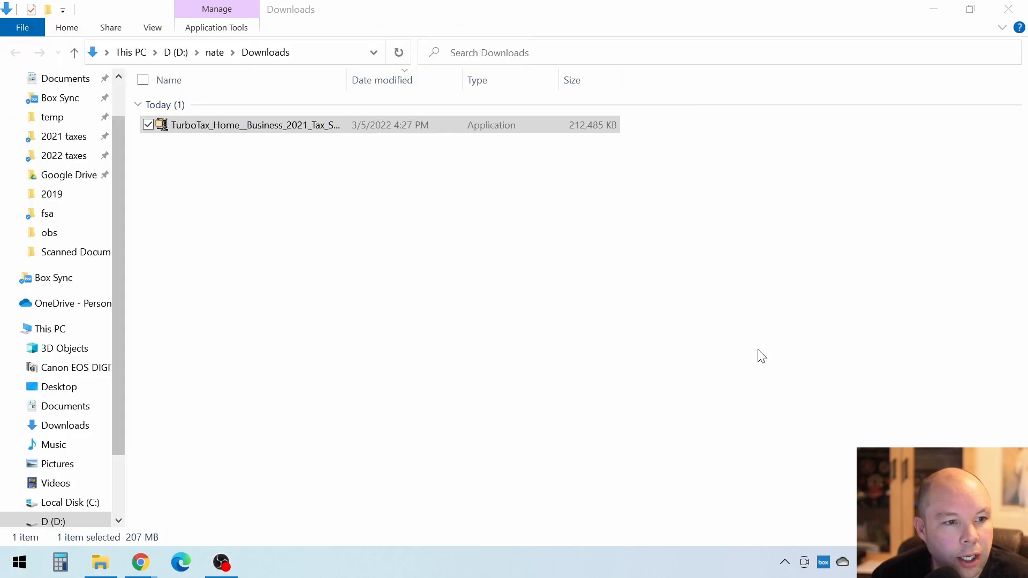
double_click(255, 125)
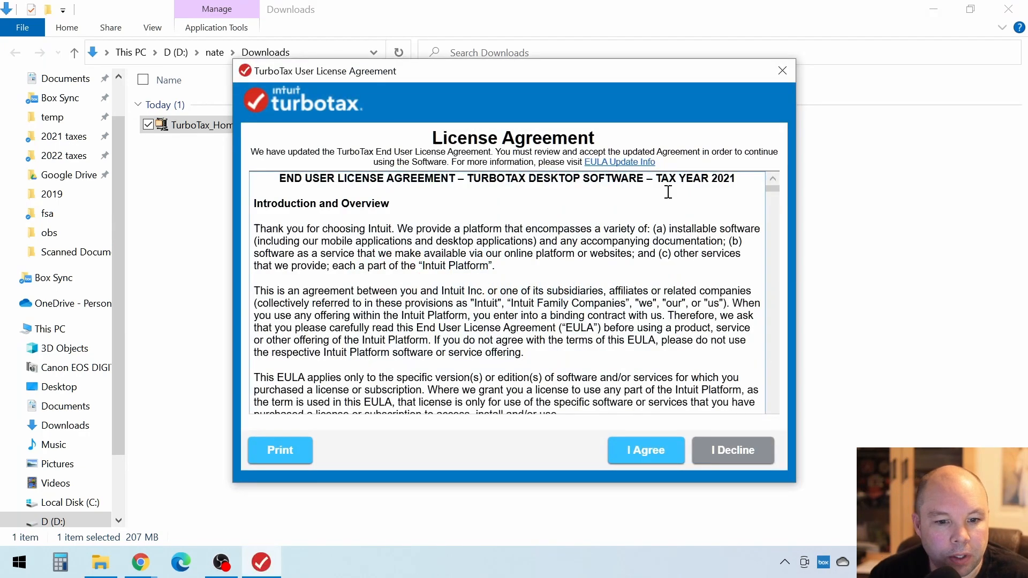
Step: Read through the updated User License Agreement and choose I Agree
scroll(down, 3)
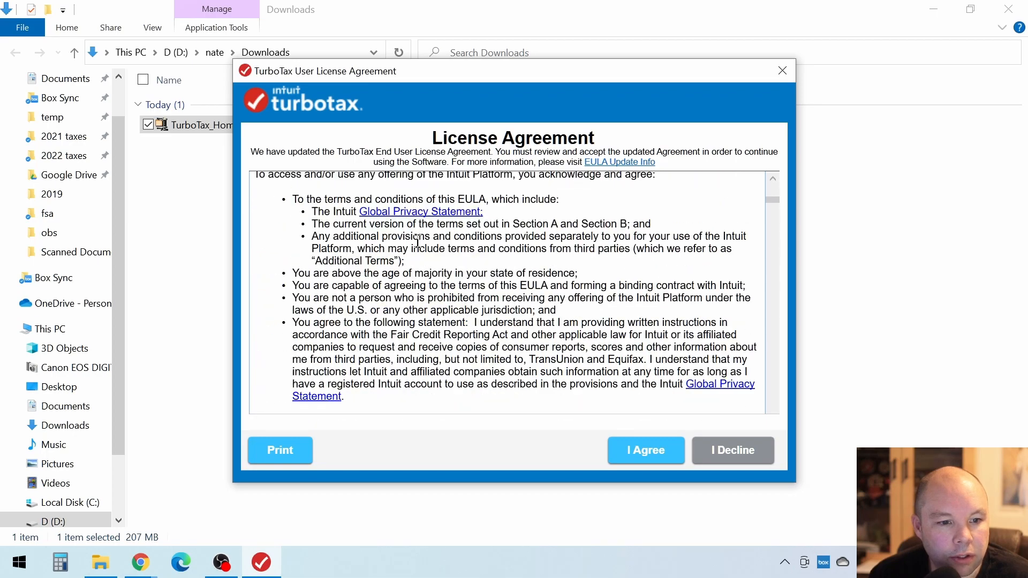
click(645, 450)
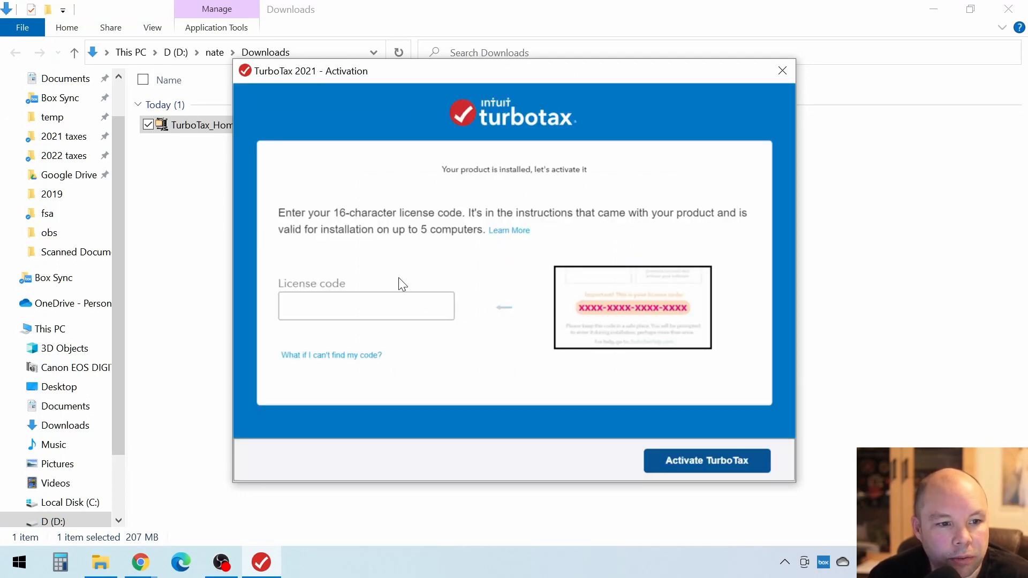
Step: Enter the 16-character license code, activate TurboTax, and get started
click(366, 305)
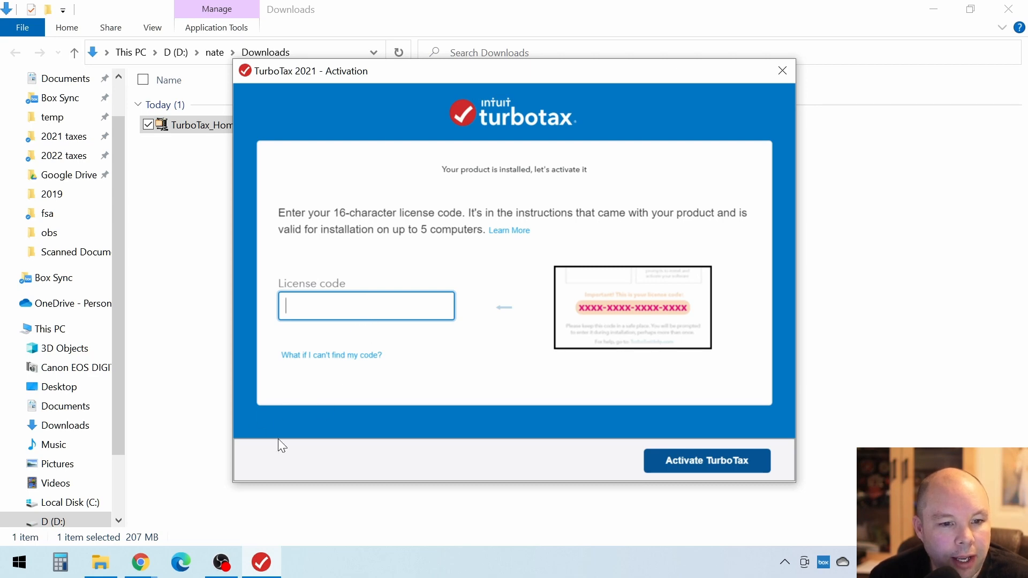
click(139, 562)
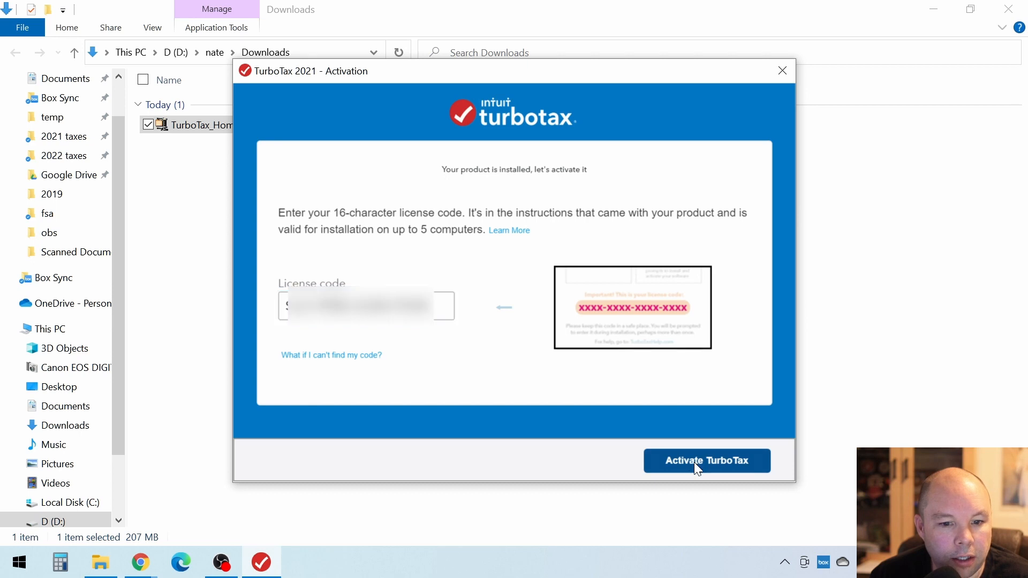
click(706, 461)
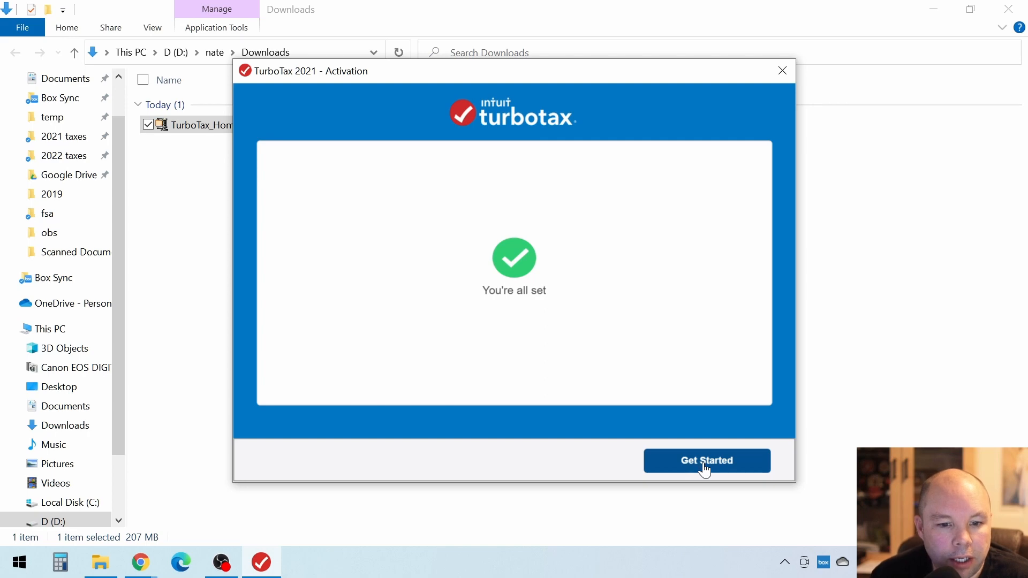
click(705, 461)
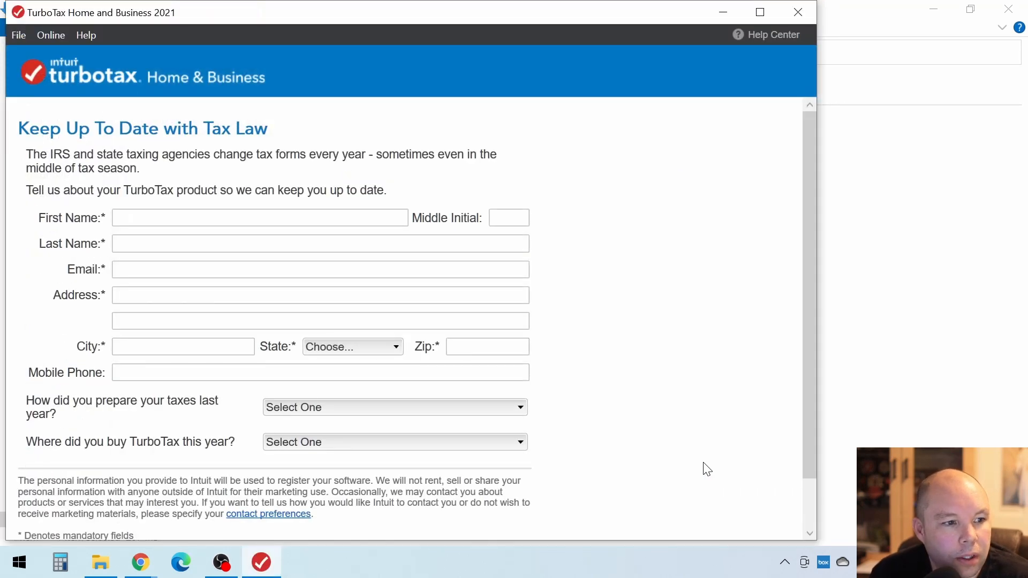
mouse_move(157, 118)
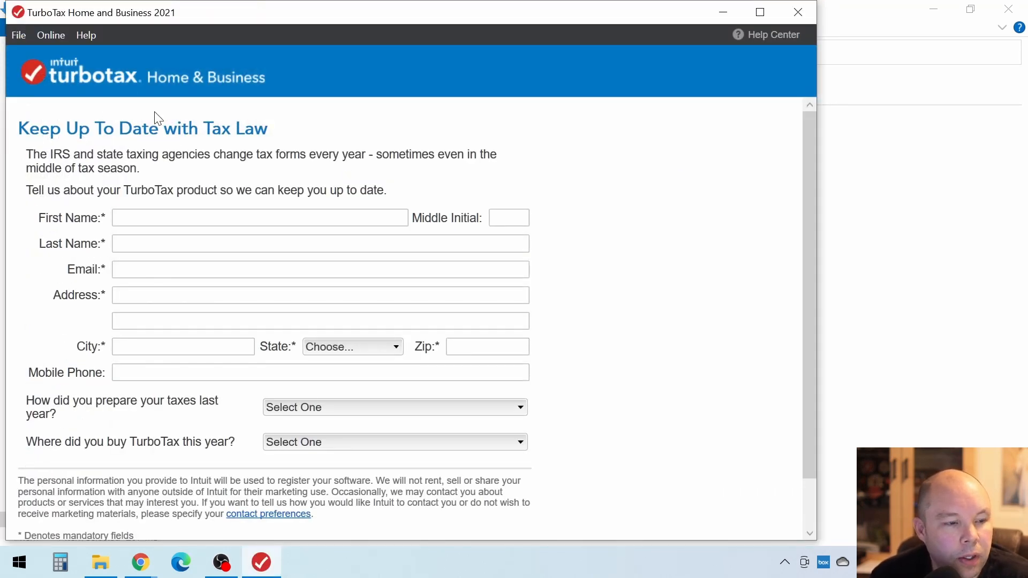
mouse_move(193, 287)
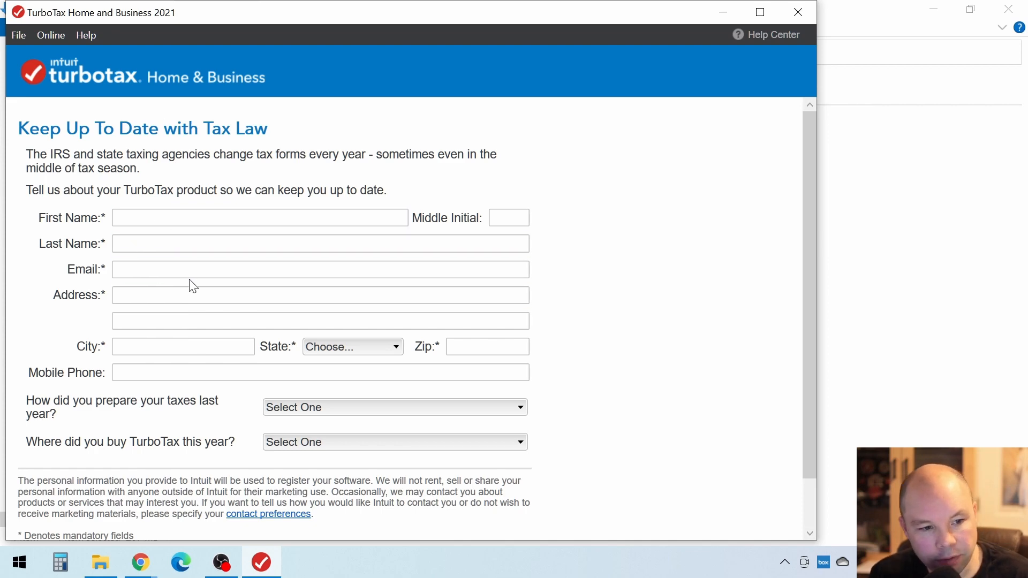
Step: Leave the registration form blank and confirm Yes to continue without registering
scroll(down, 3)
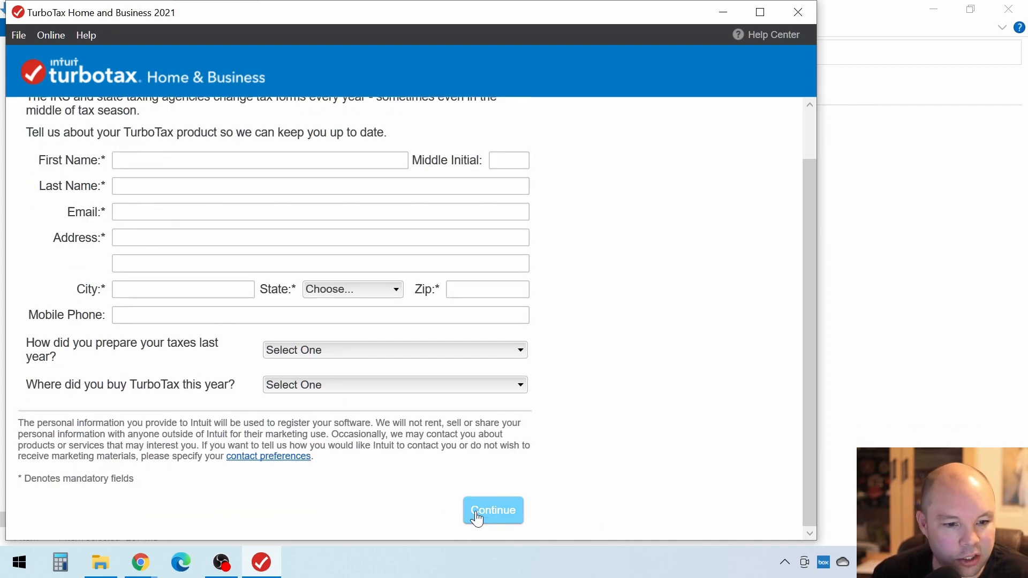
click(492, 510)
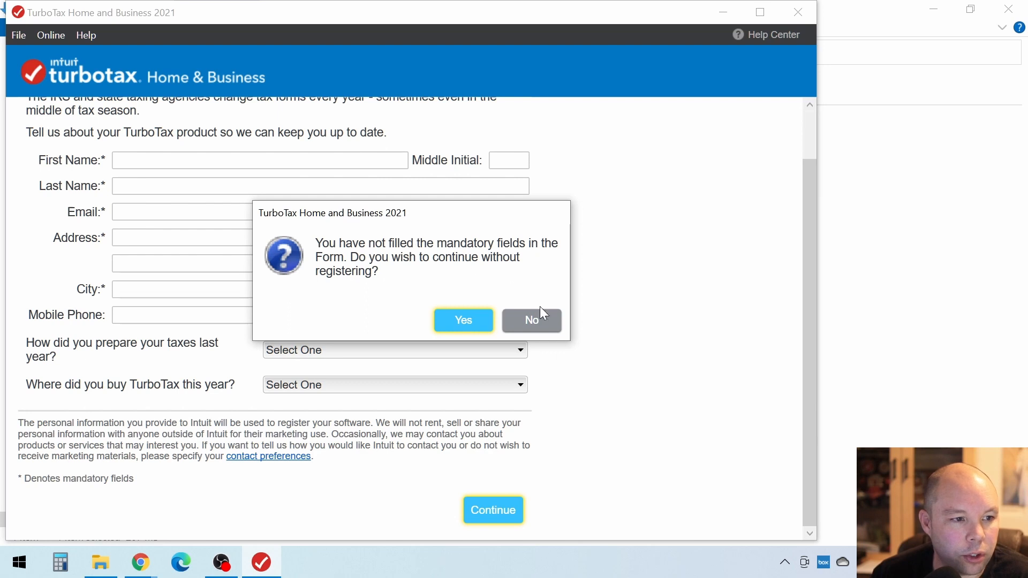
click(531, 320)
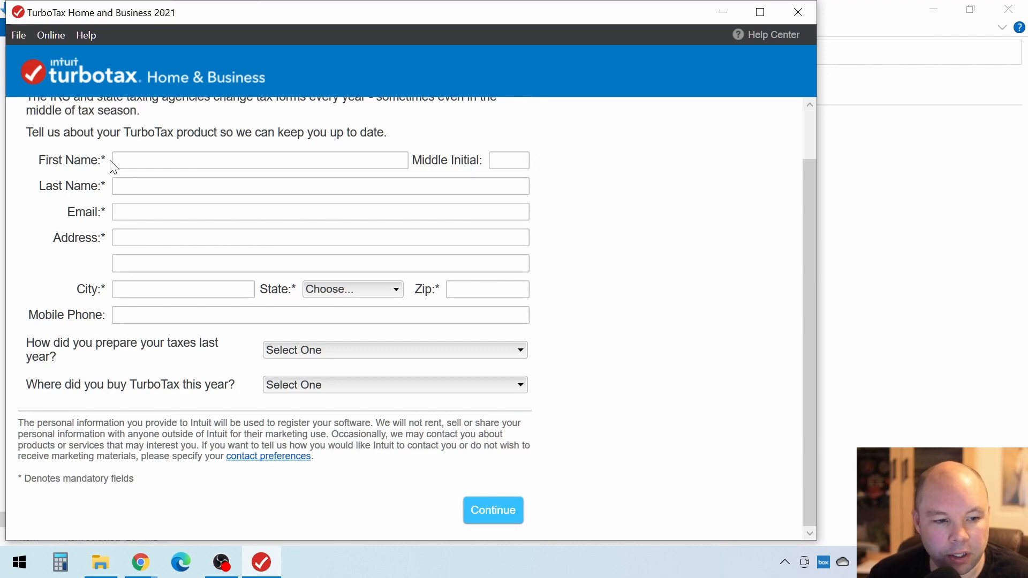
mouse_move(572, 163)
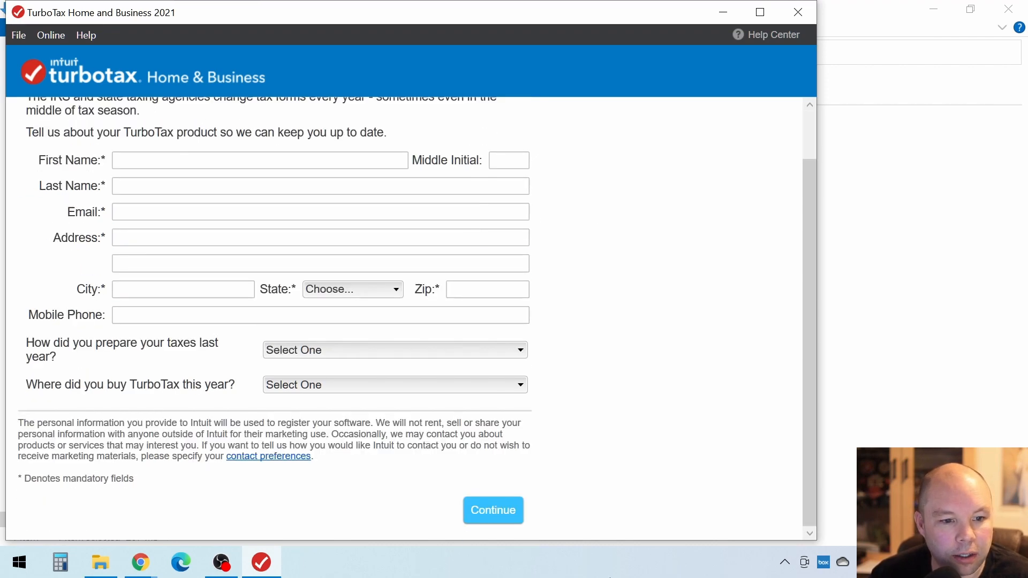
mouse_move(492, 510)
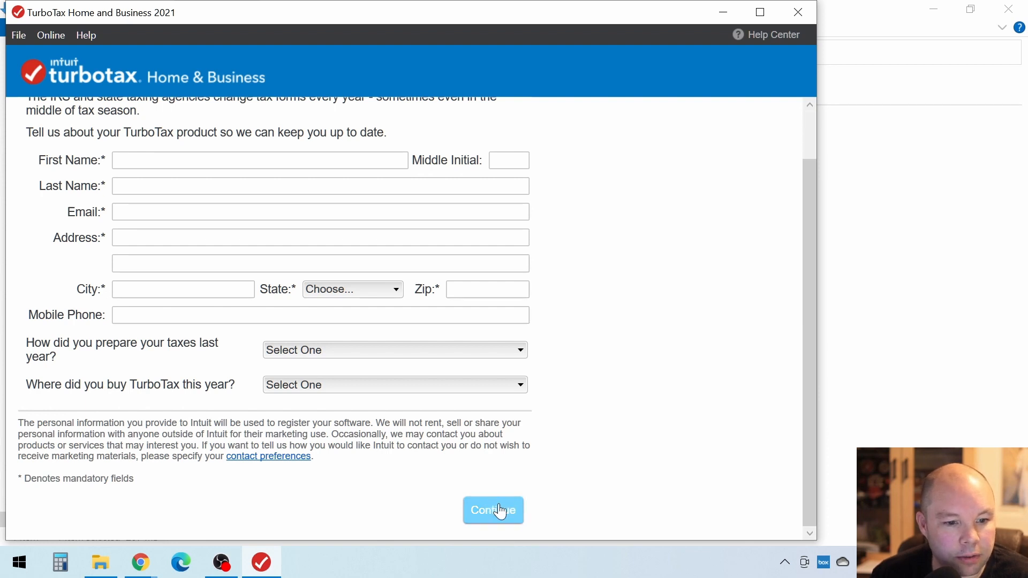
click(493, 510)
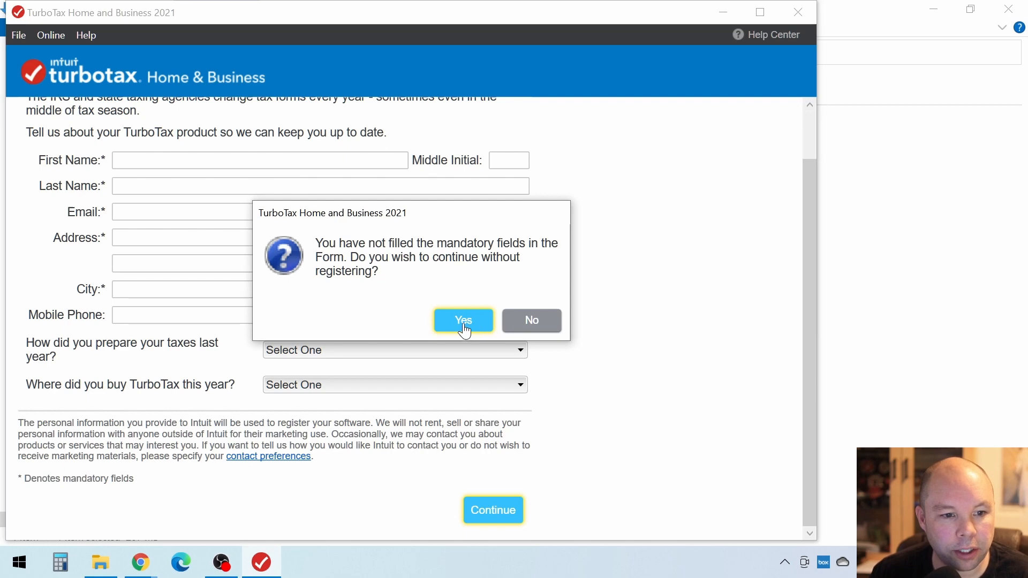
click(463, 321)
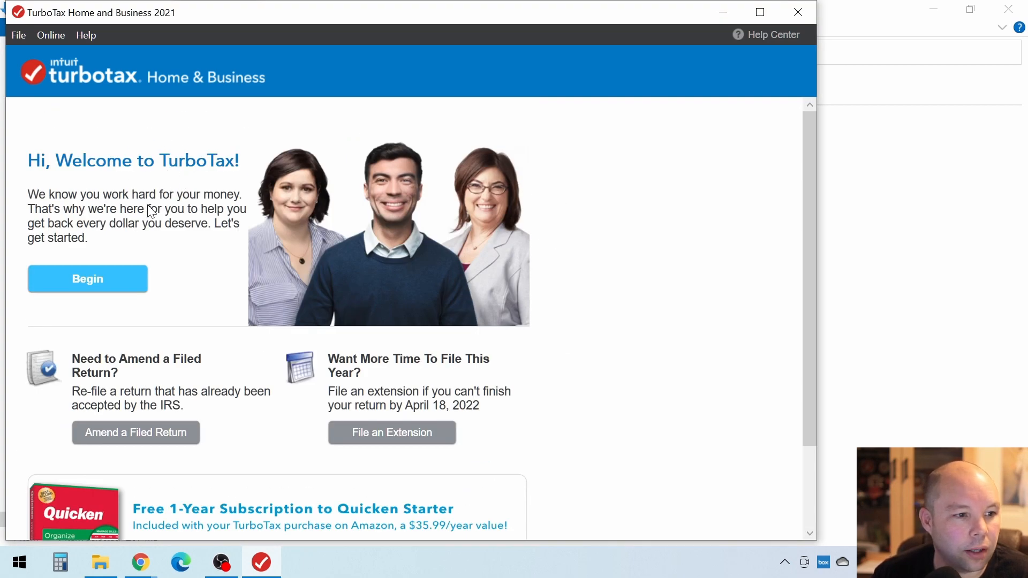
mouse_move(204, 296)
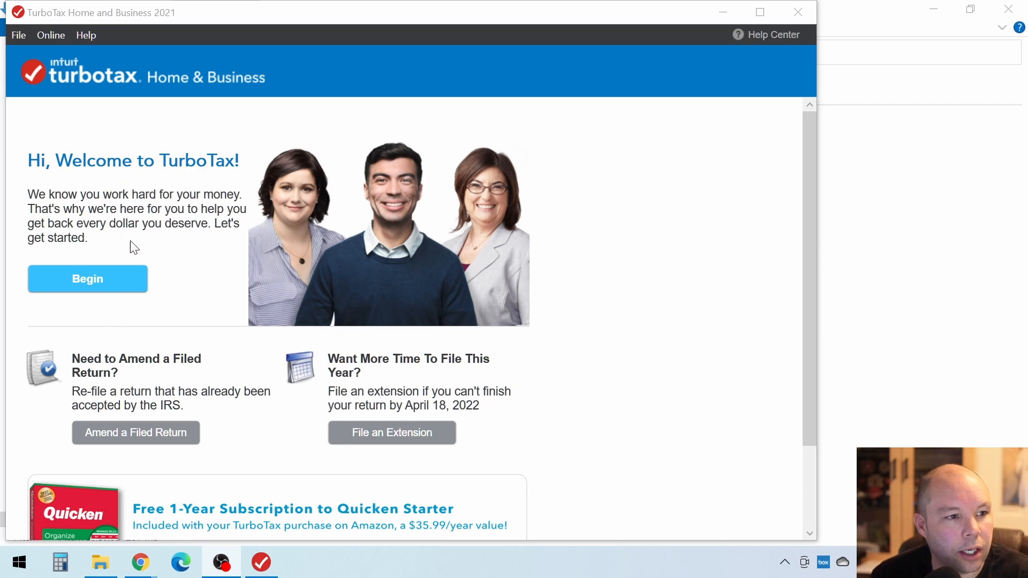
mouse_move(92, 285)
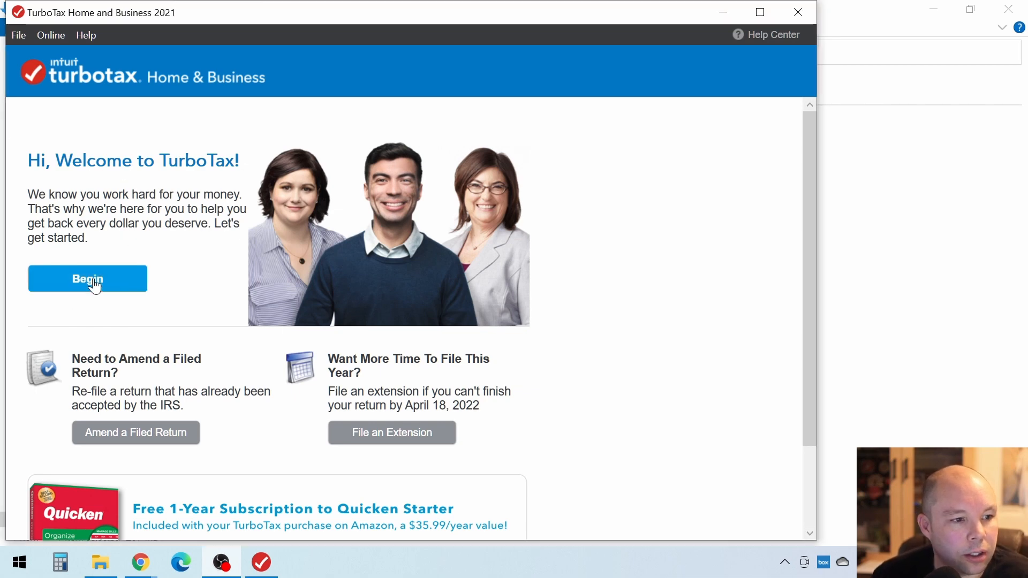
Step: Begin a return and continue with a new Individual tax return
click(86, 278)
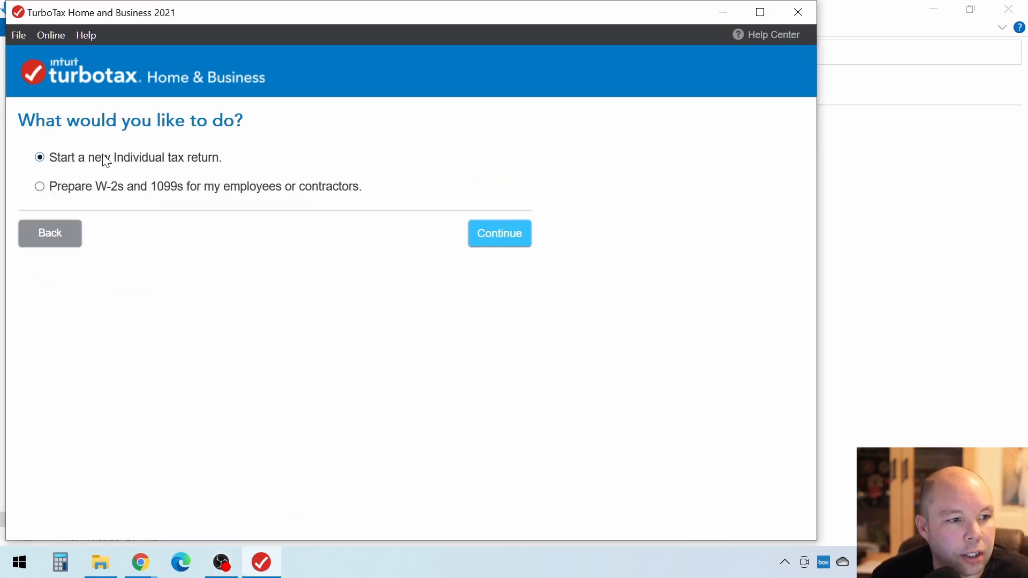
mouse_move(206, 169)
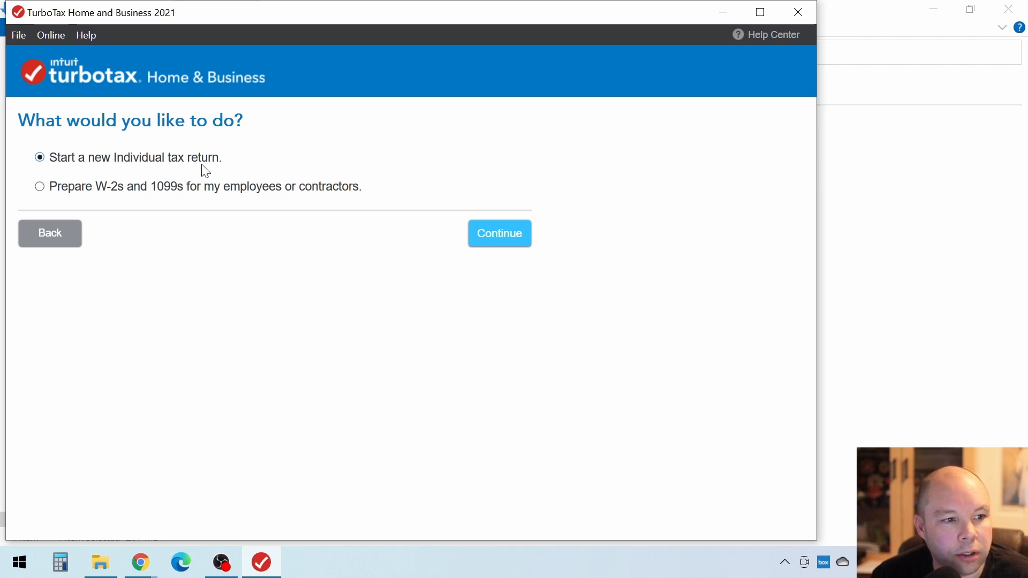
click(499, 234)
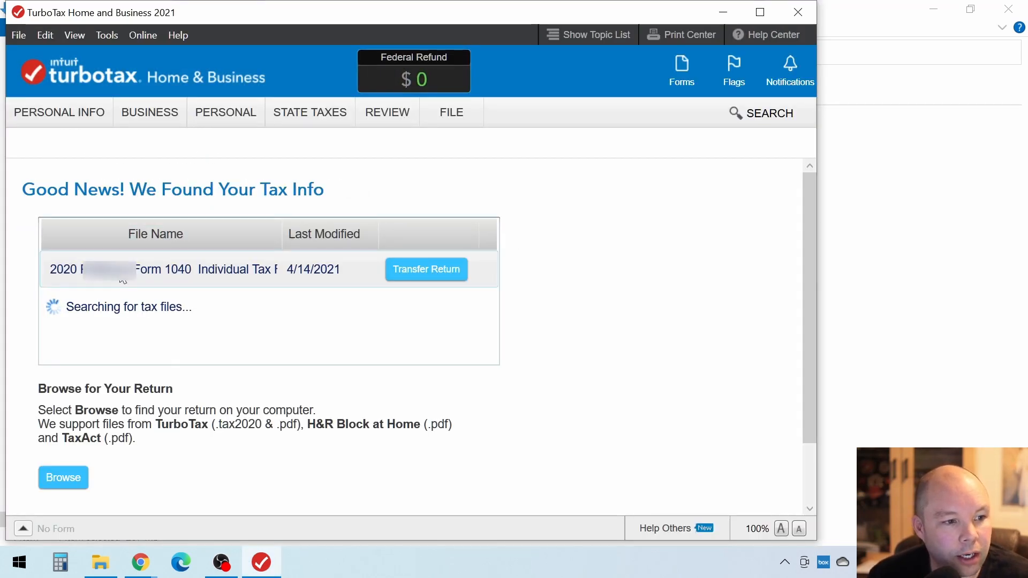
mouse_move(425, 269)
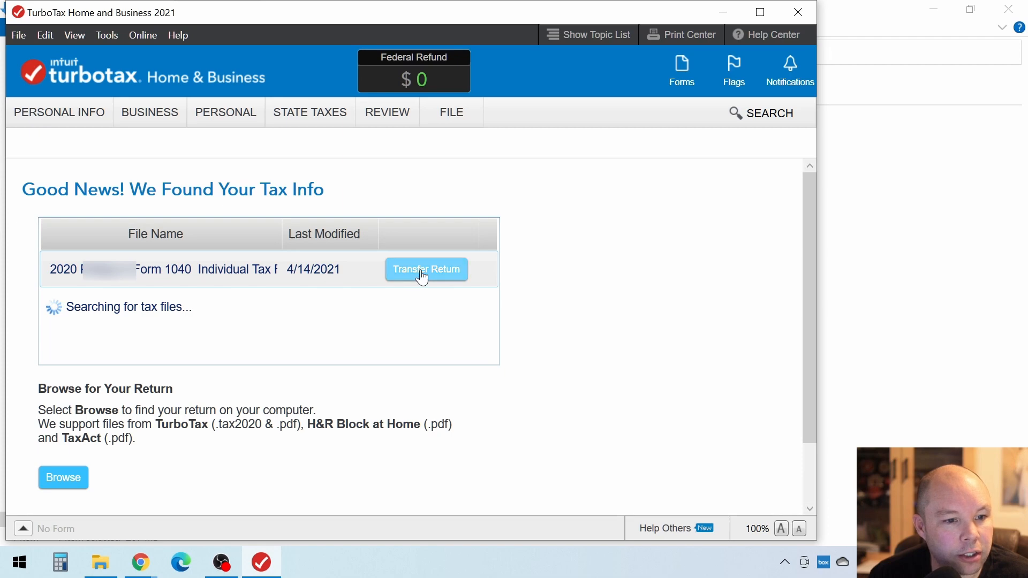
mouse_move(333, 305)
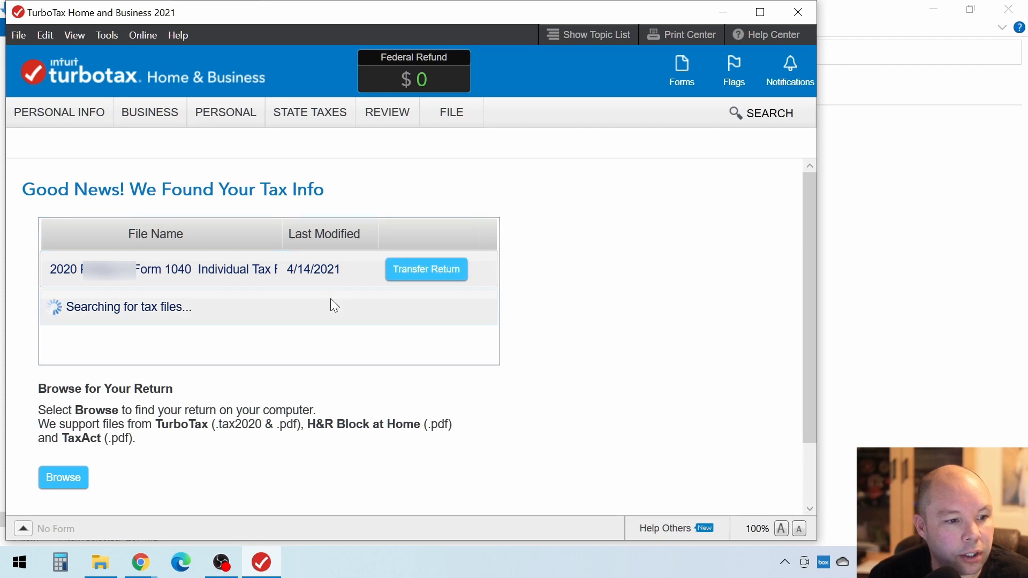
mouse_move(426, 268)
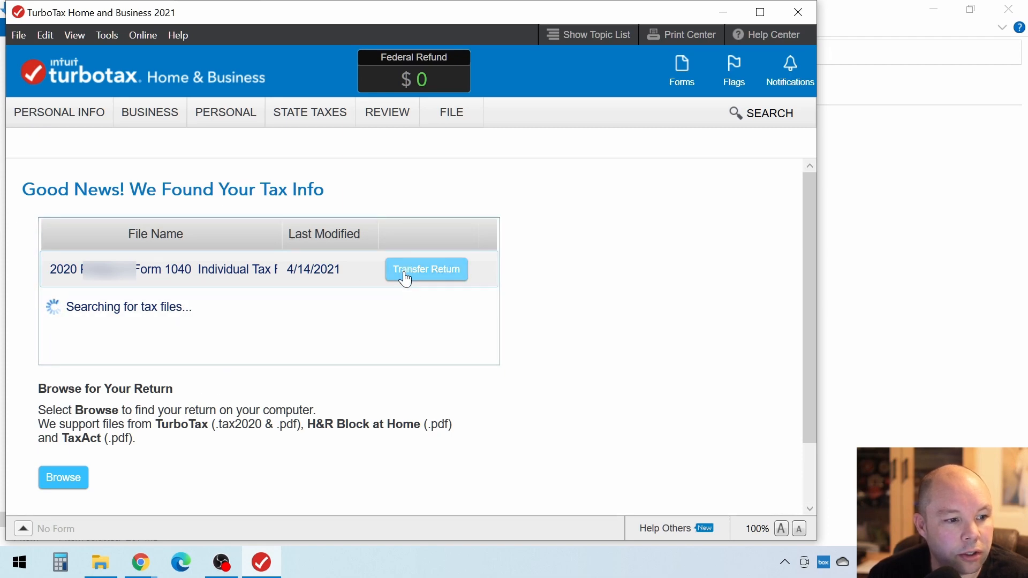
mouse_move(218, 274)
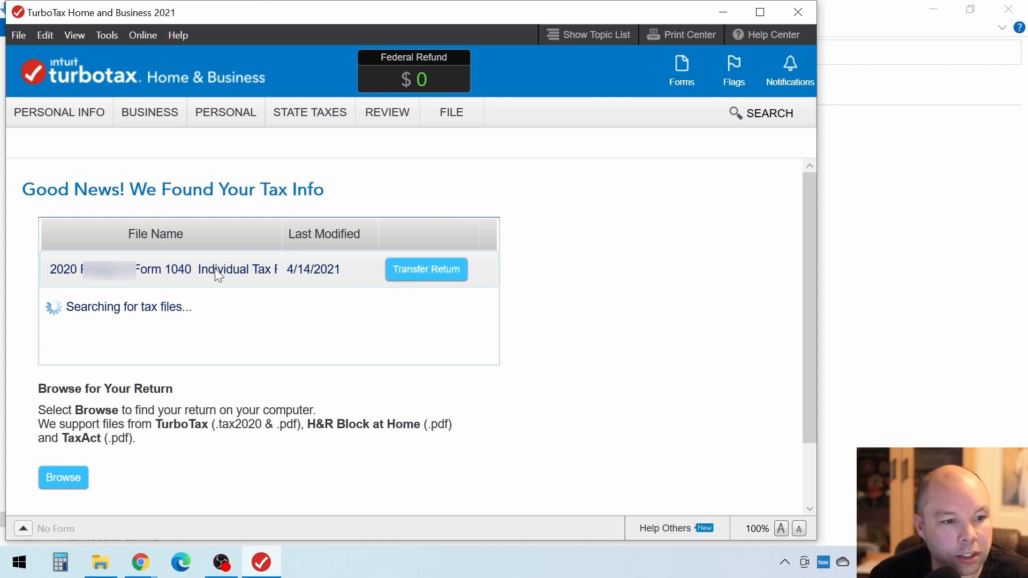
mouse_move(426, 270)
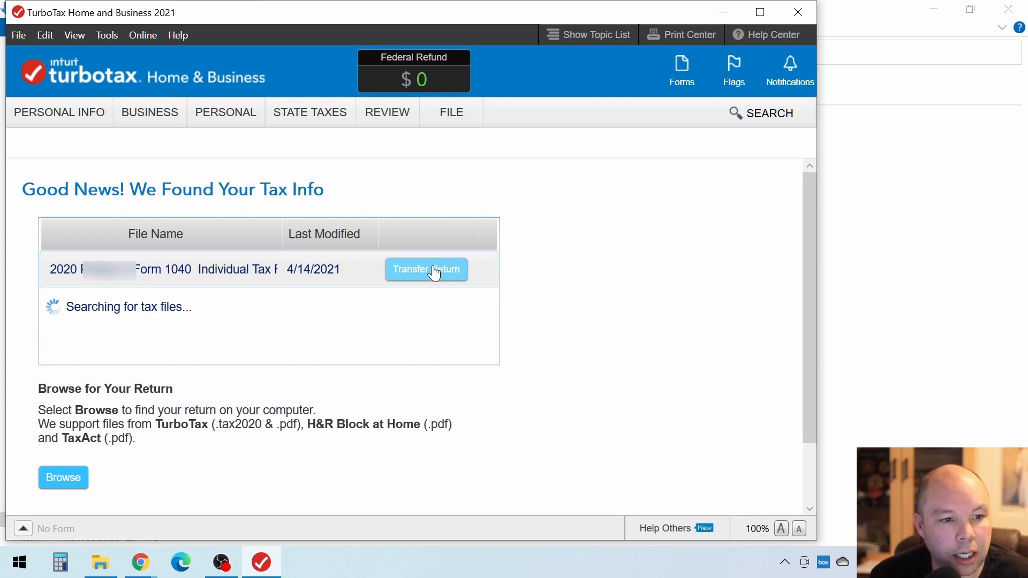
Step: Transfer the found 2020 Form 1040 file into the 2021 return
click(426, 270)
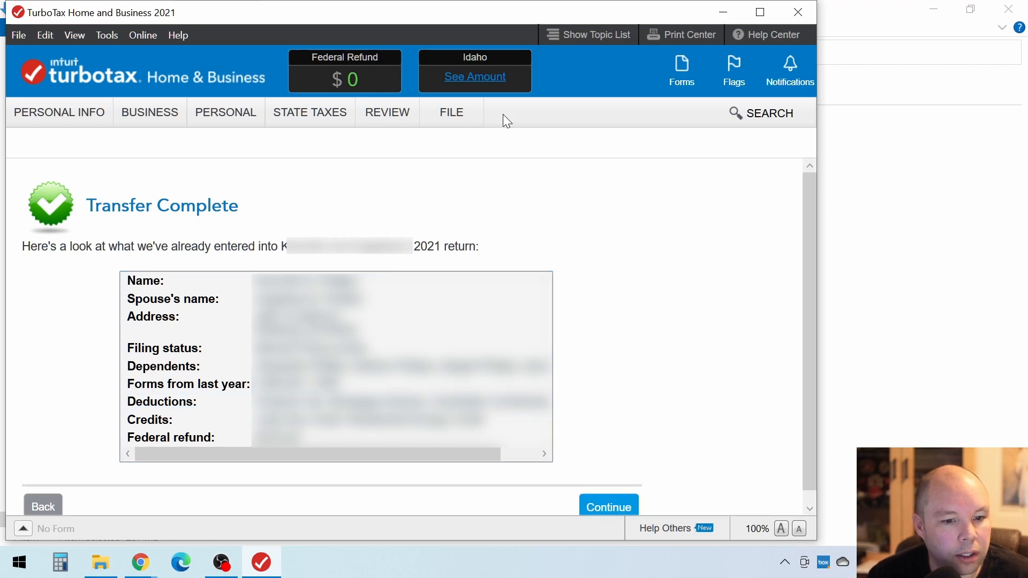
Step: Continue through Transfer Complete, Getting Started and Review Your Info to the joint-return question
click(607, 507)
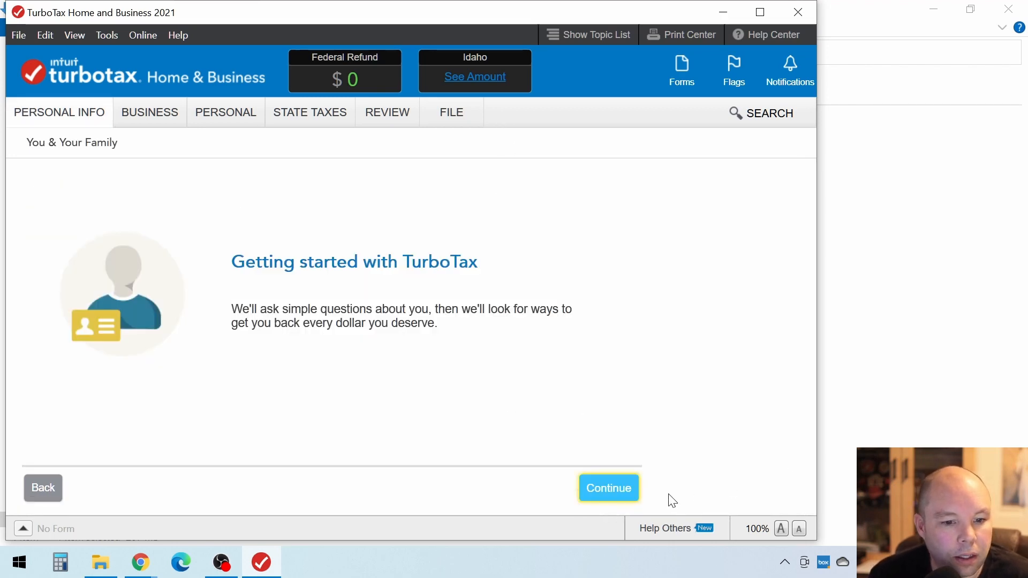
click(608, 488)
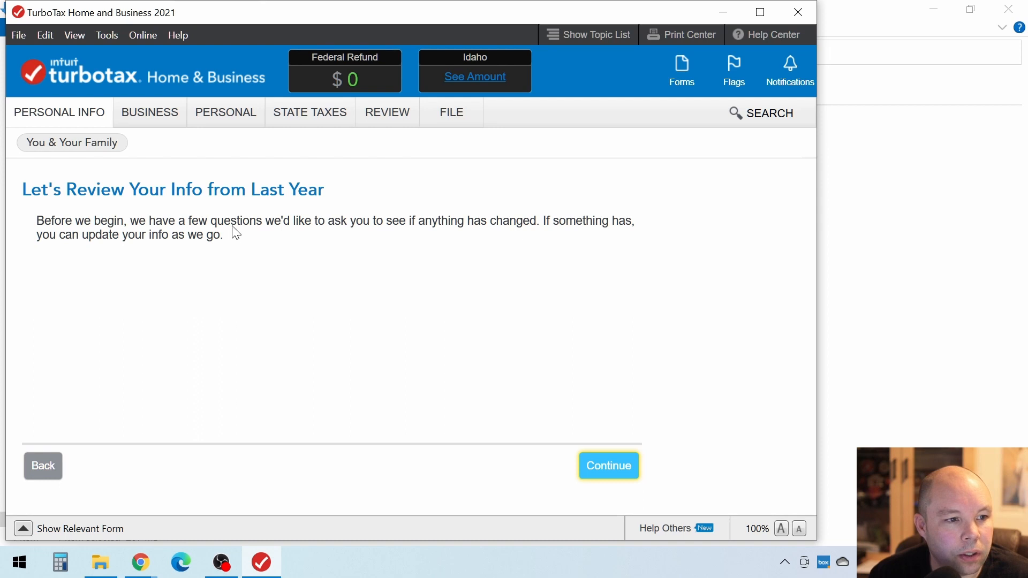
click(607, 466)
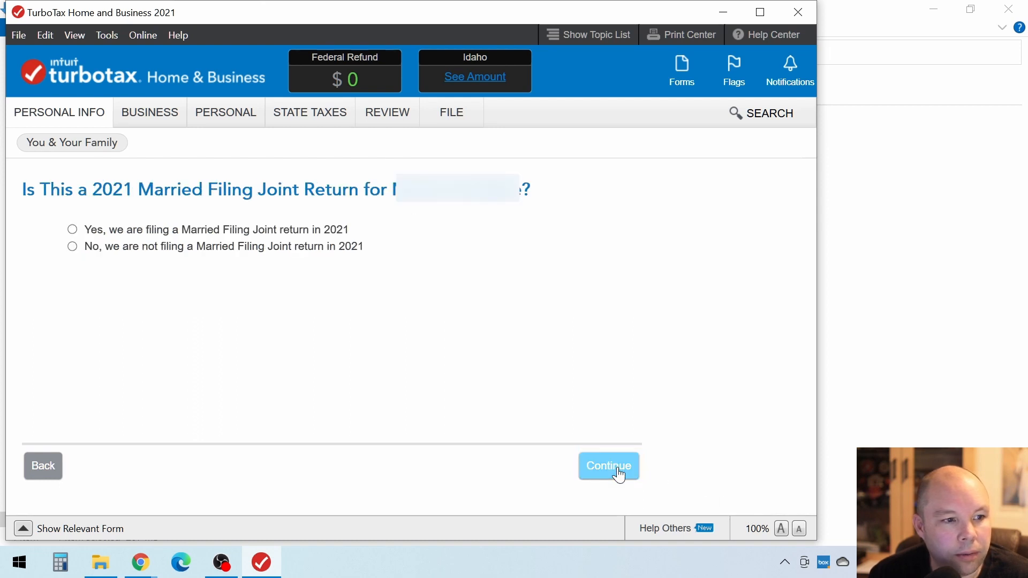
mouse_move(348, 315)
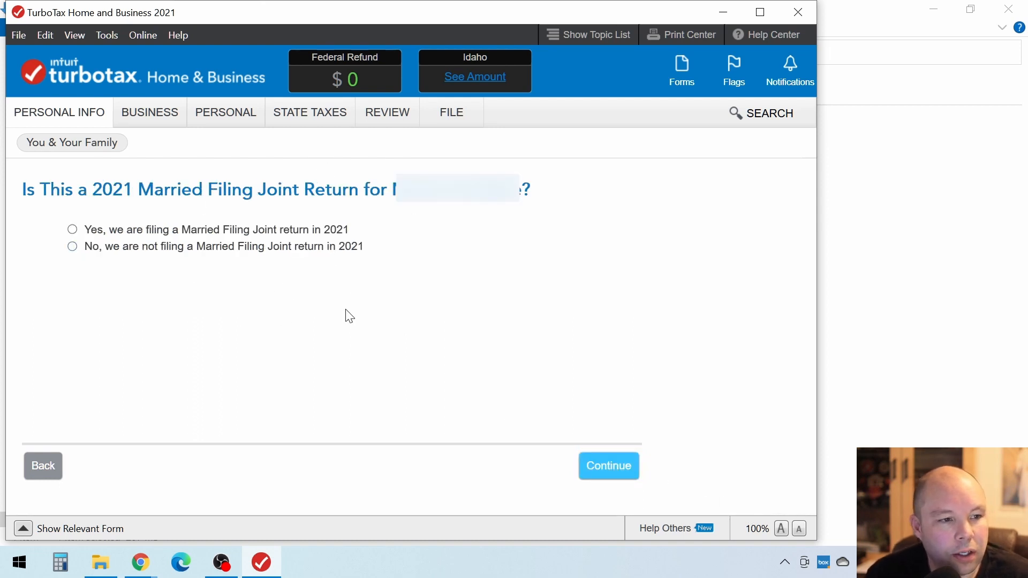